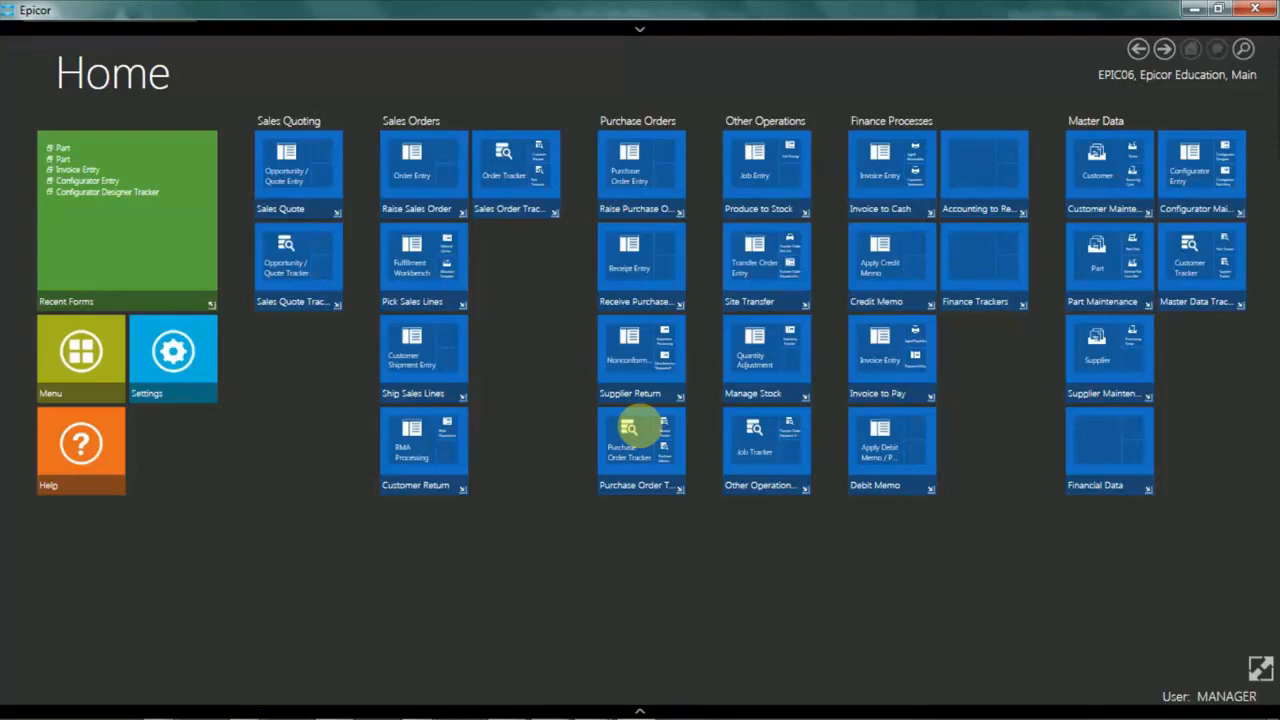
pyautogui.moveTo(1070, 270)
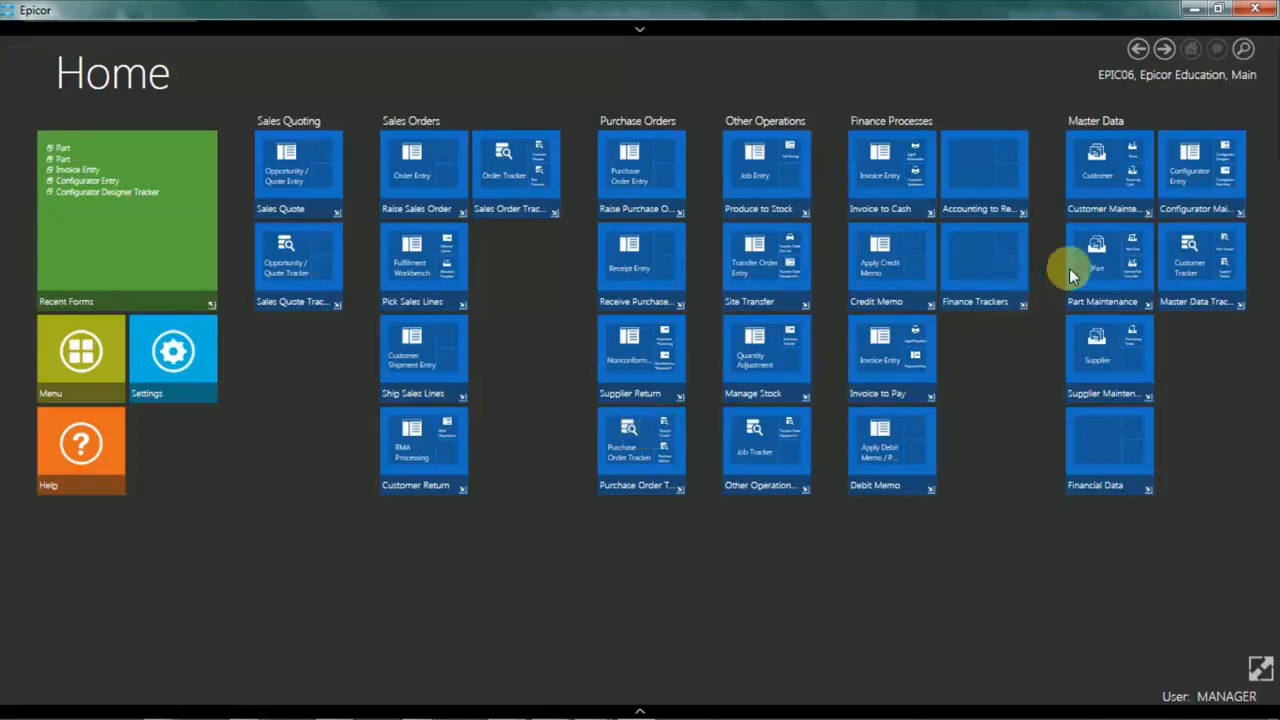
# Launch Part Maintenance from the Master Data area of the home screen.
pyautogui.click(1100, 258)
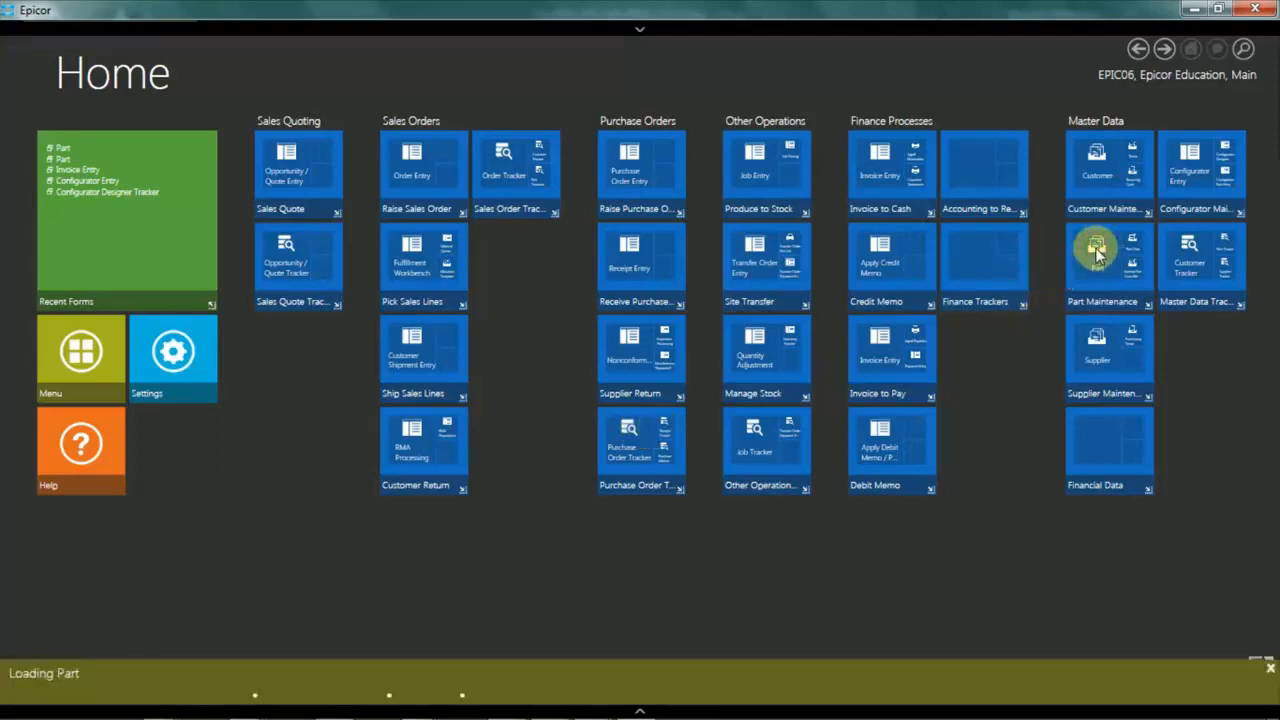
# Load part DCD-200-ML (Multi-Level Frame Assembly) and expand its tree to show sites and revisions.
pyautogui.click(1096, 250)
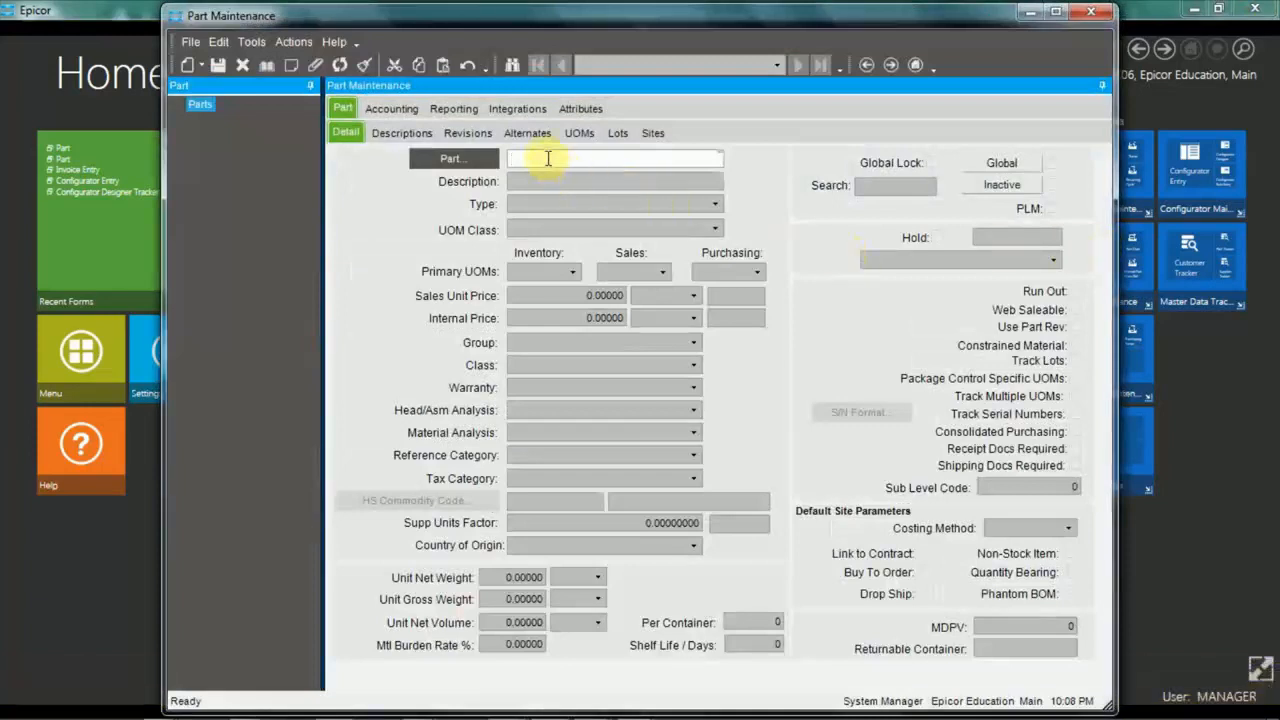
pyautogui.write('DCD-200-ML')
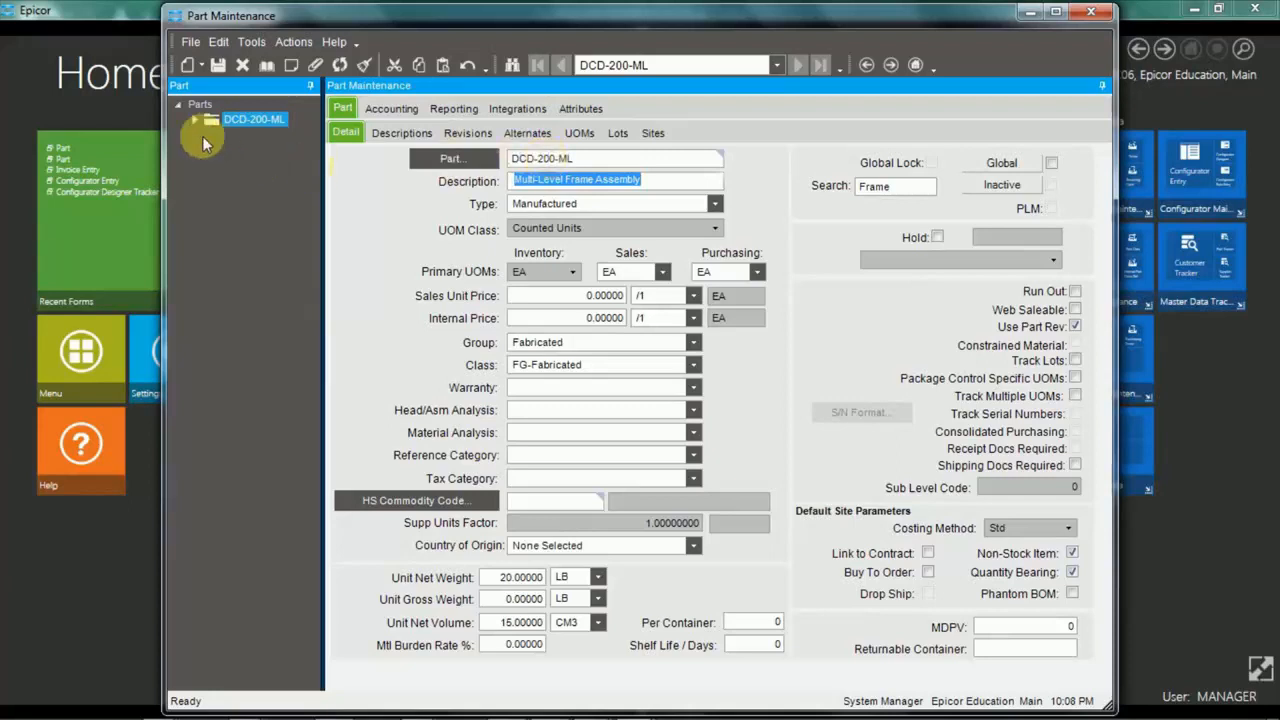
pyautogui.click(194, 120)
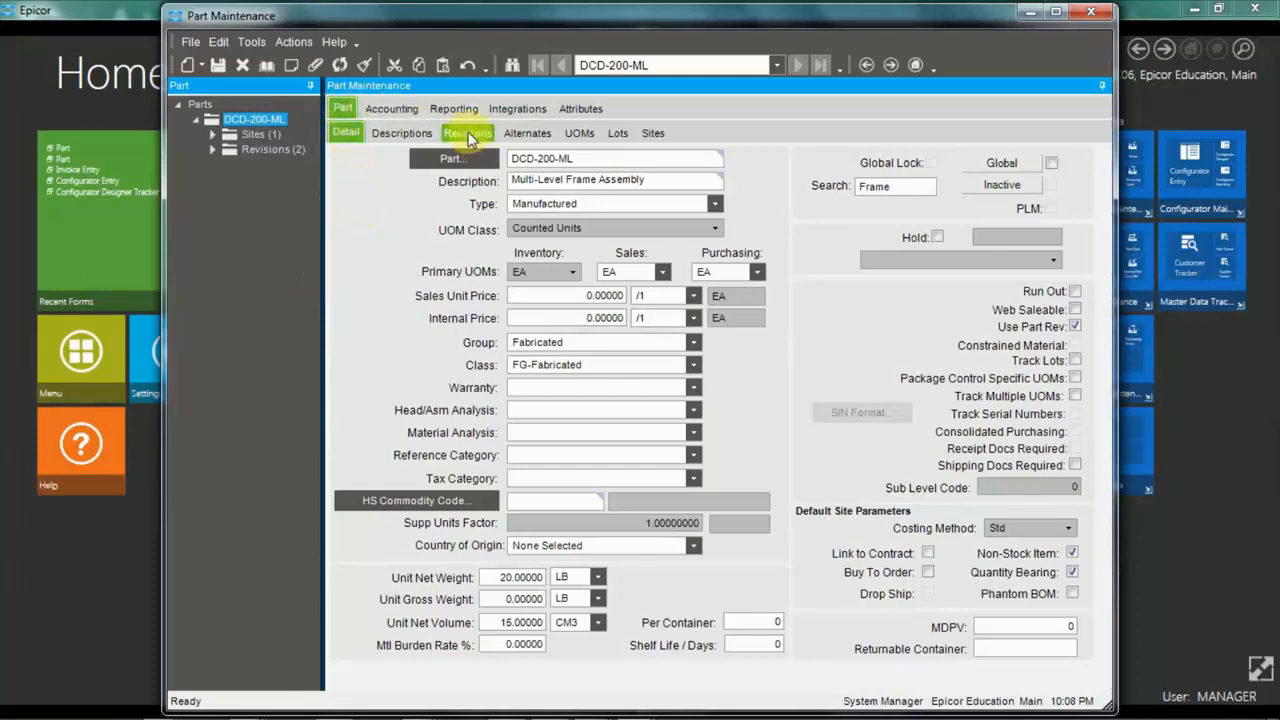
pyautogui.click(468, 132)
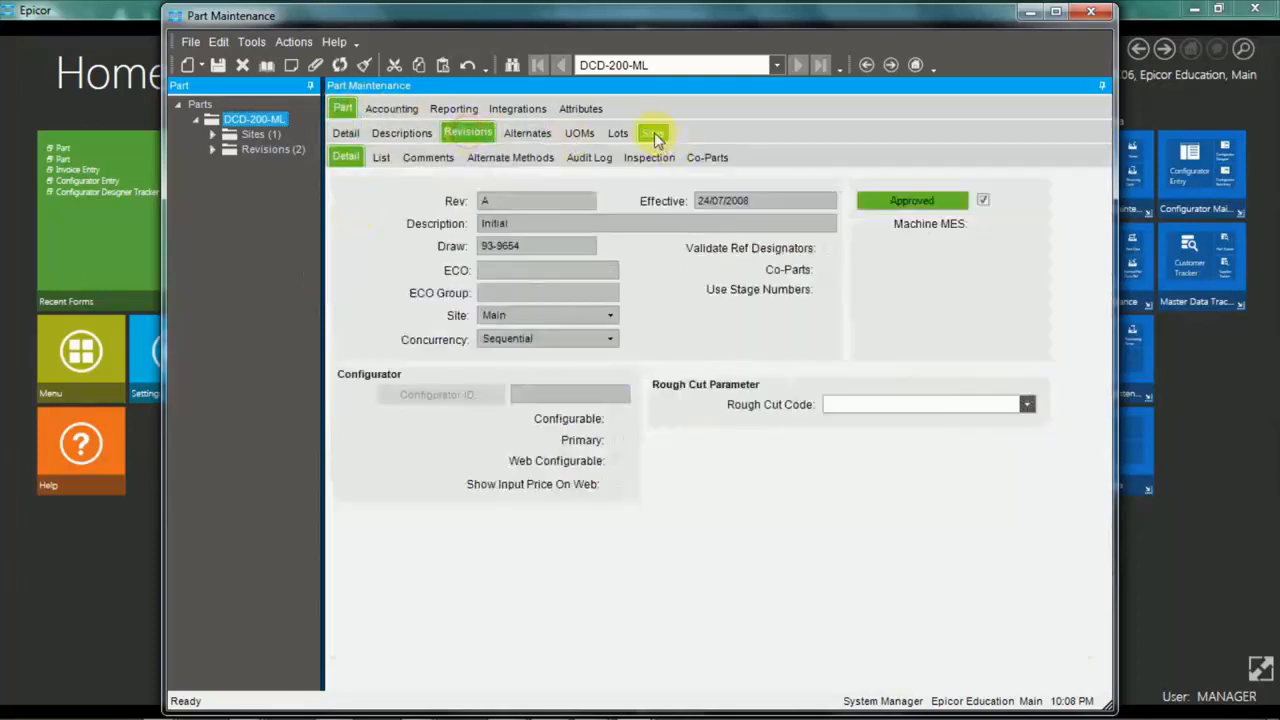
pyautogui.click(652, 132)
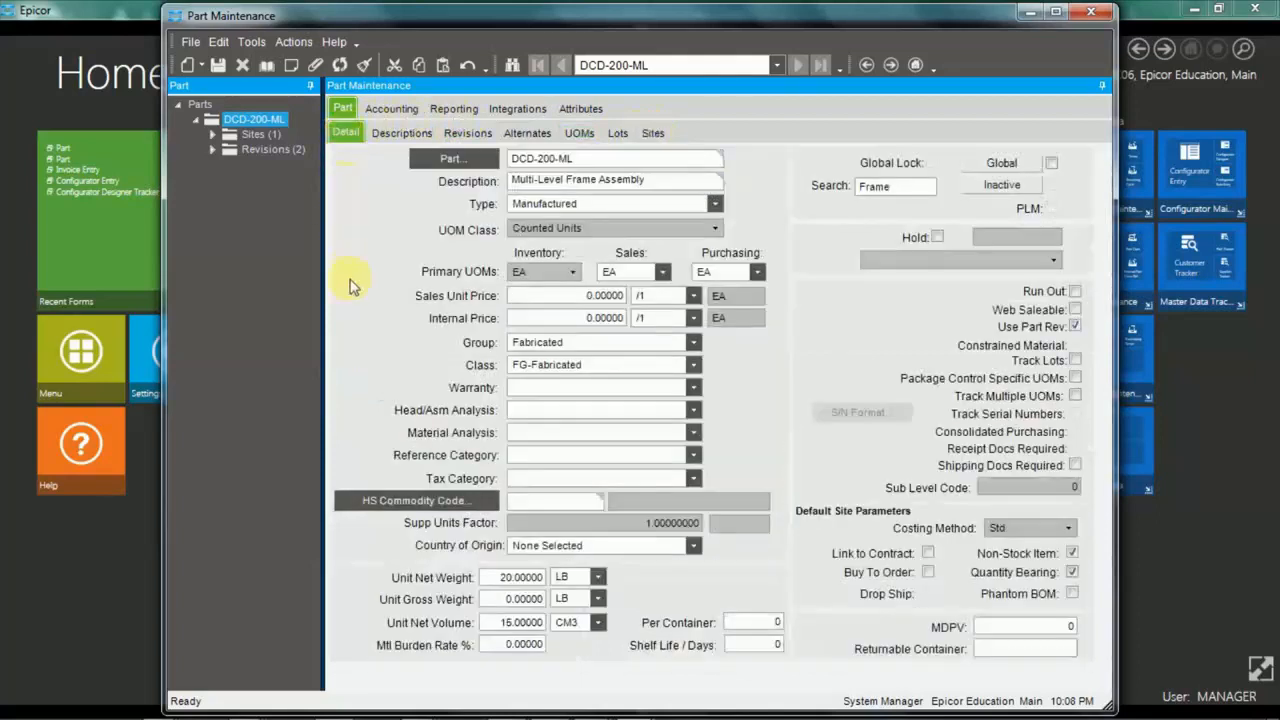
pyautogui.moveTo(352, 300)
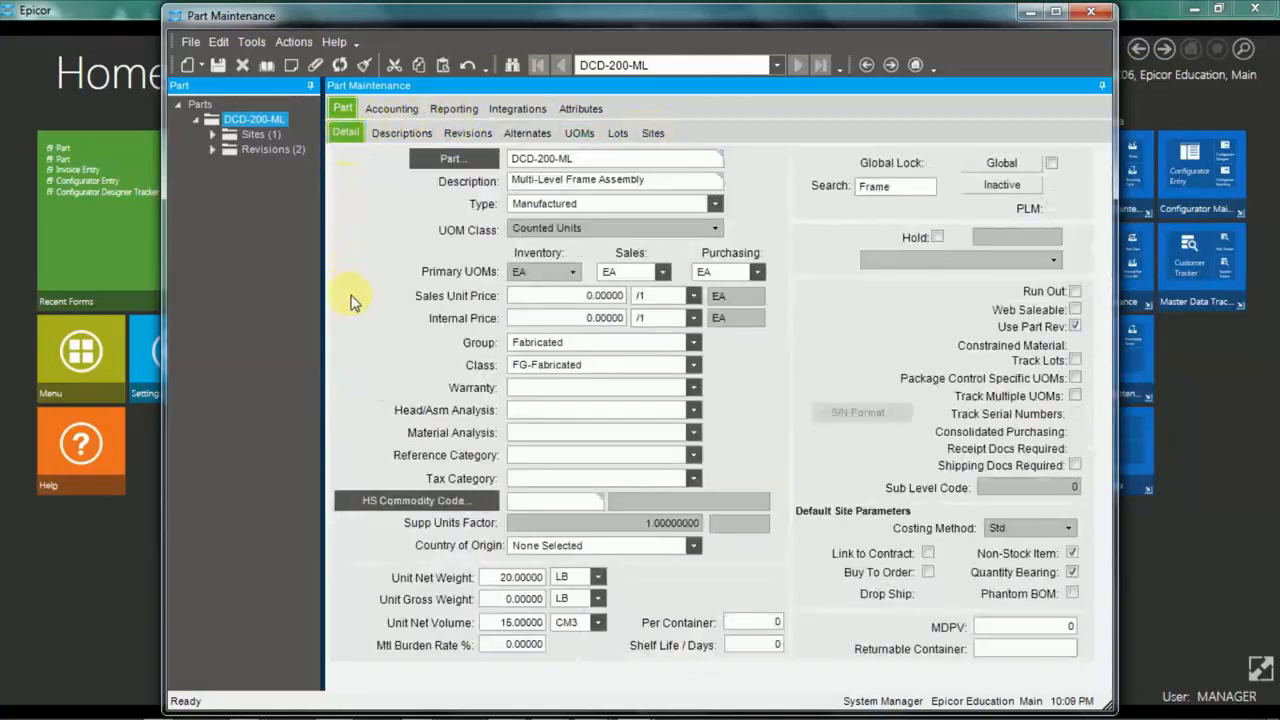
pyautogui.moveTo(472, 240)
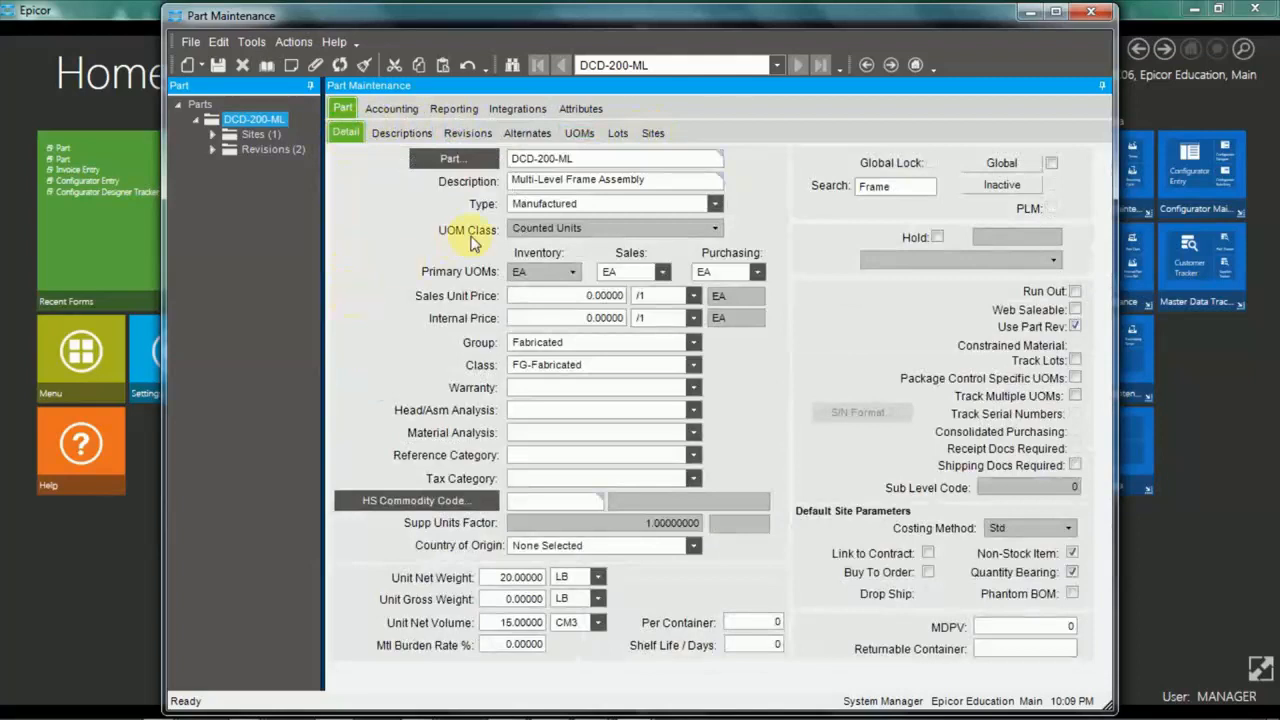
pyautogui.click(616, 180)
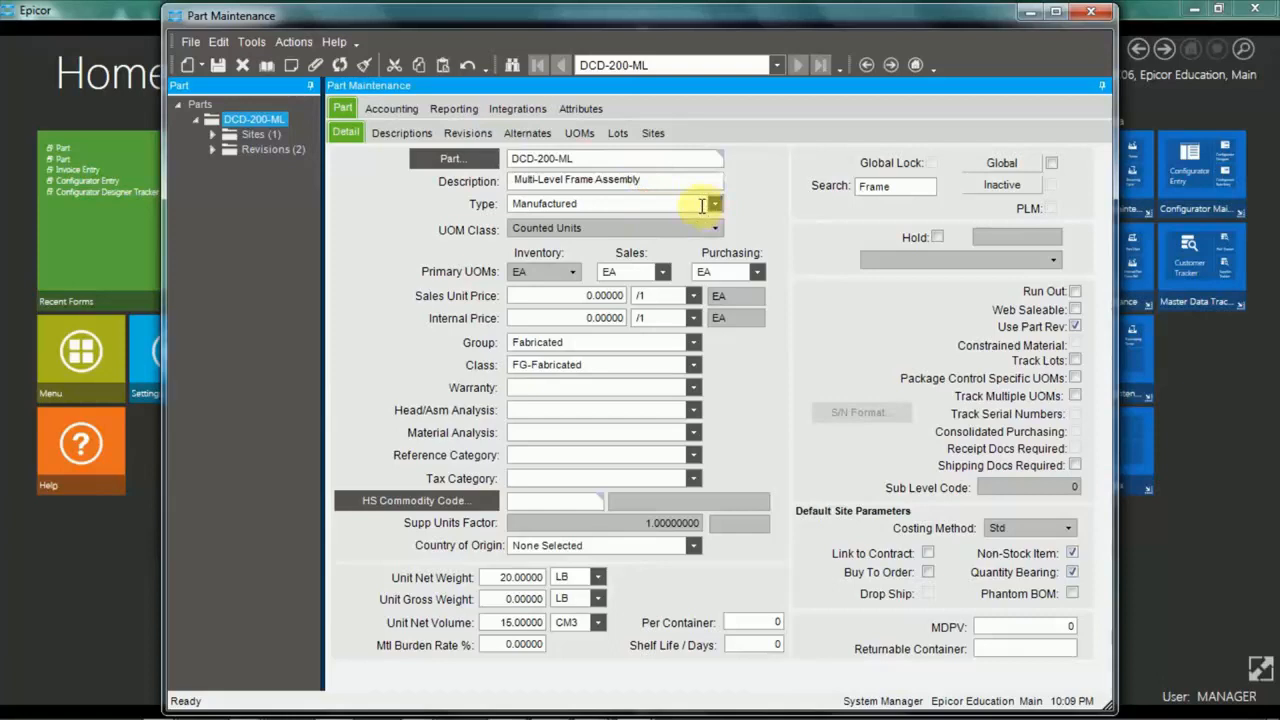
pyautogui.click(712, 204)
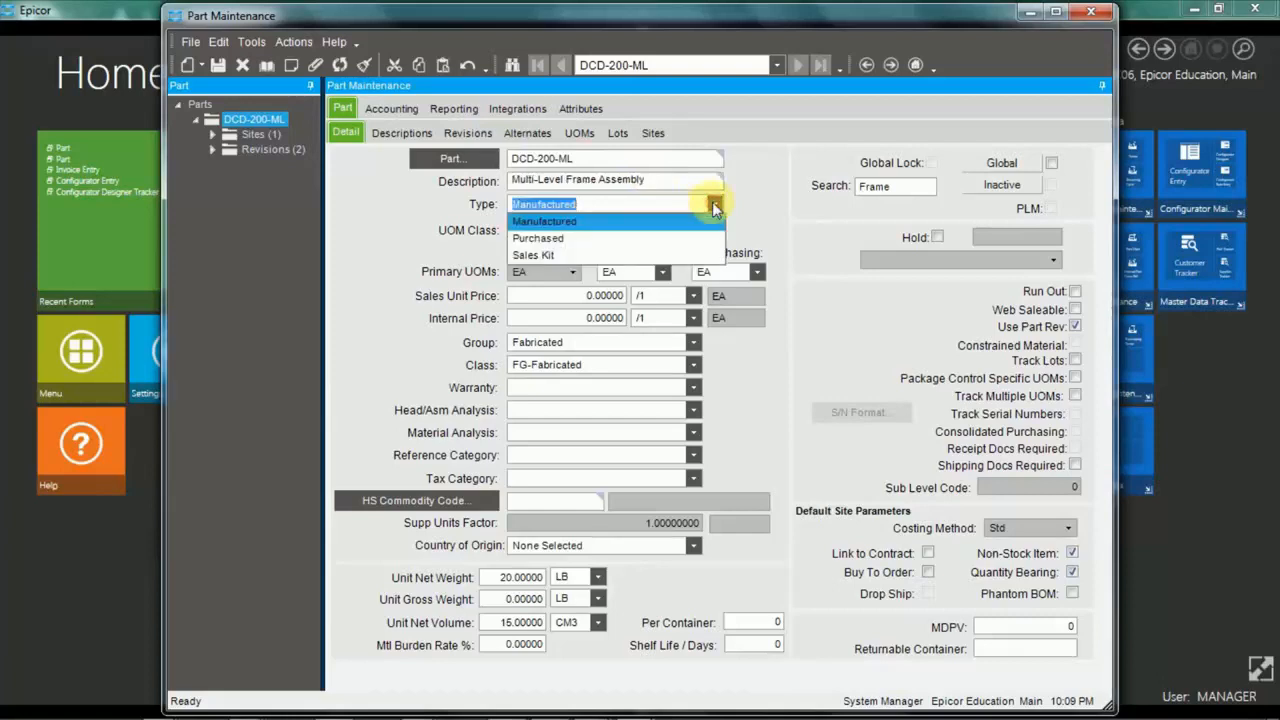
pyautogui.moveTo(550, 254)
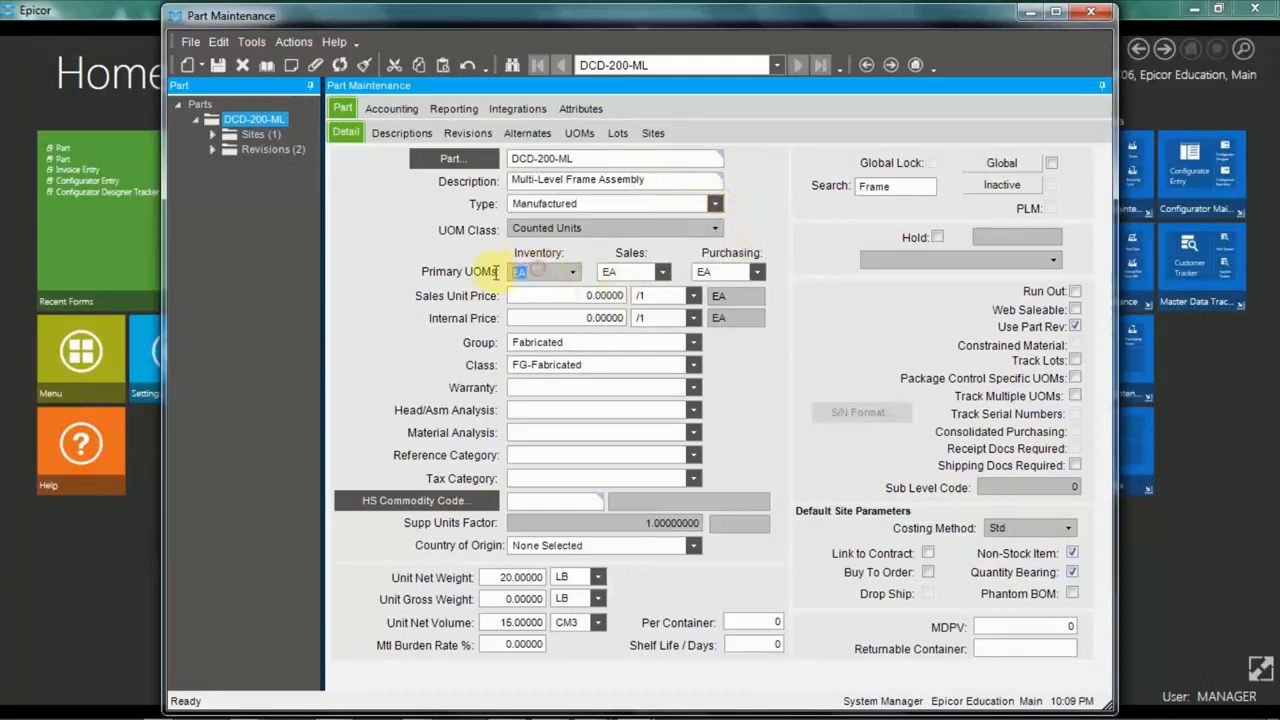
pyautogui.moveTo(556, 292)
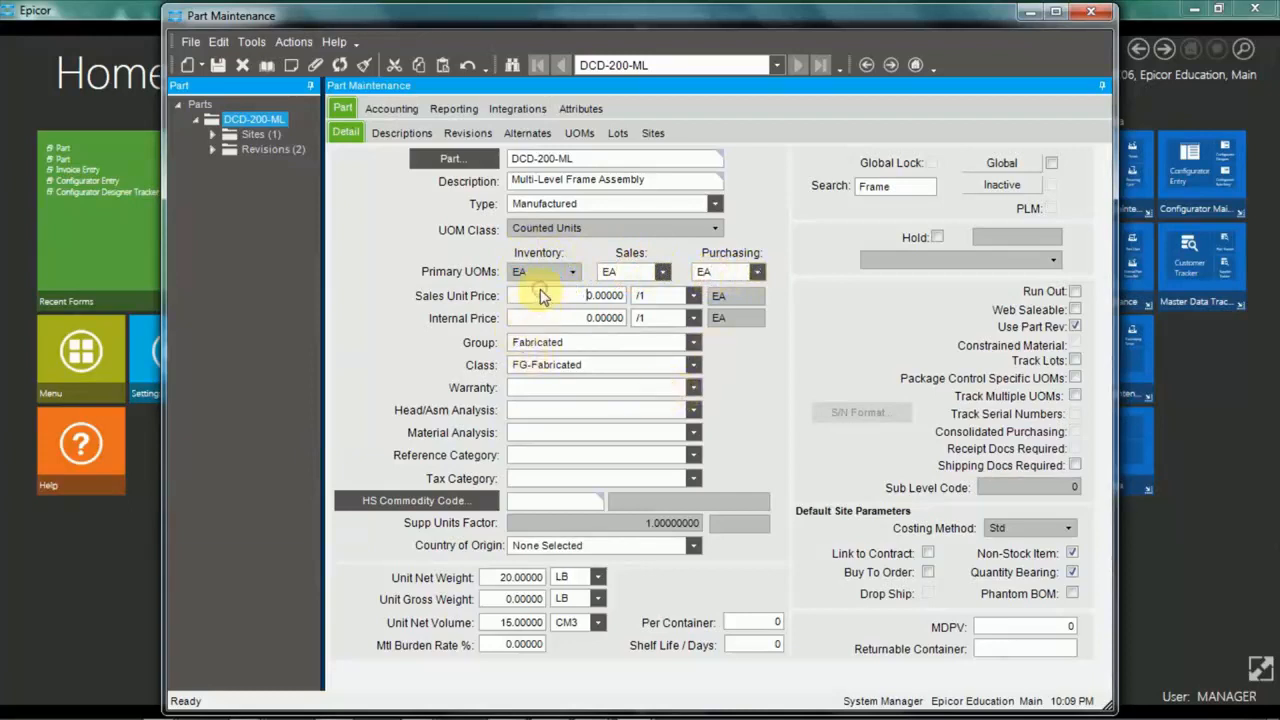
pyautogui.moveTo(604, 344)
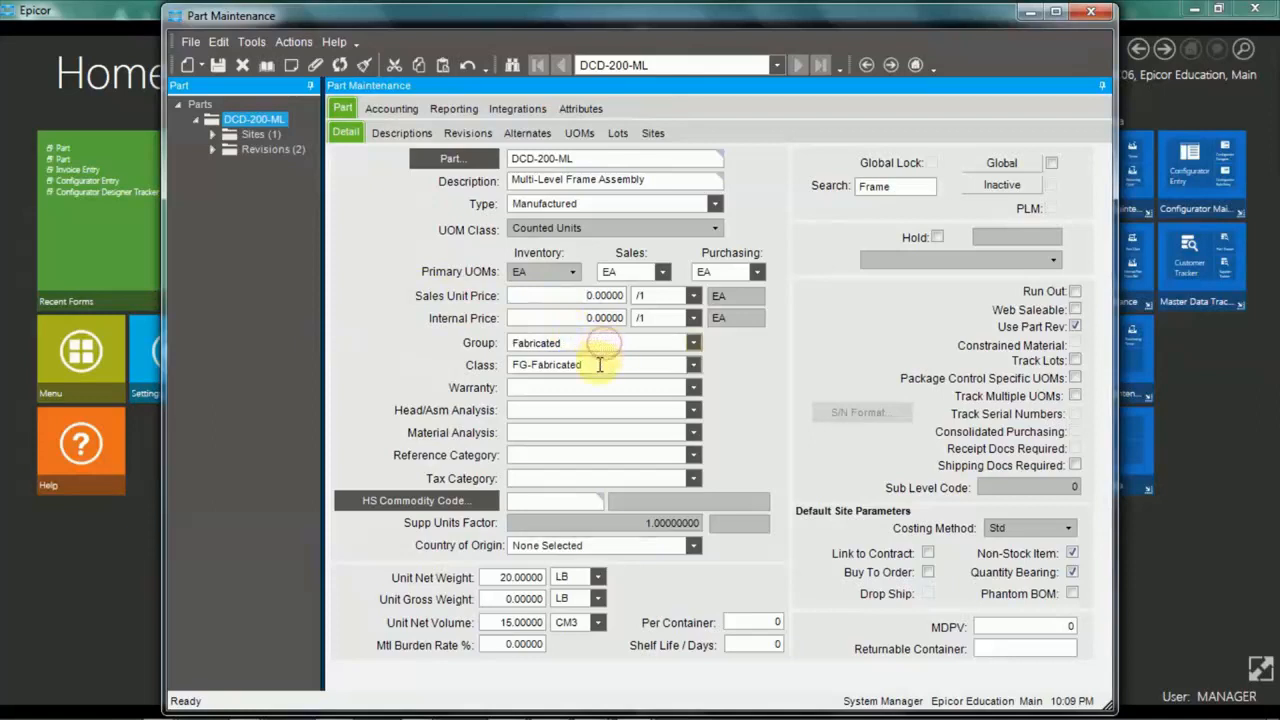
pyautogui.moveTo(1088, 290)
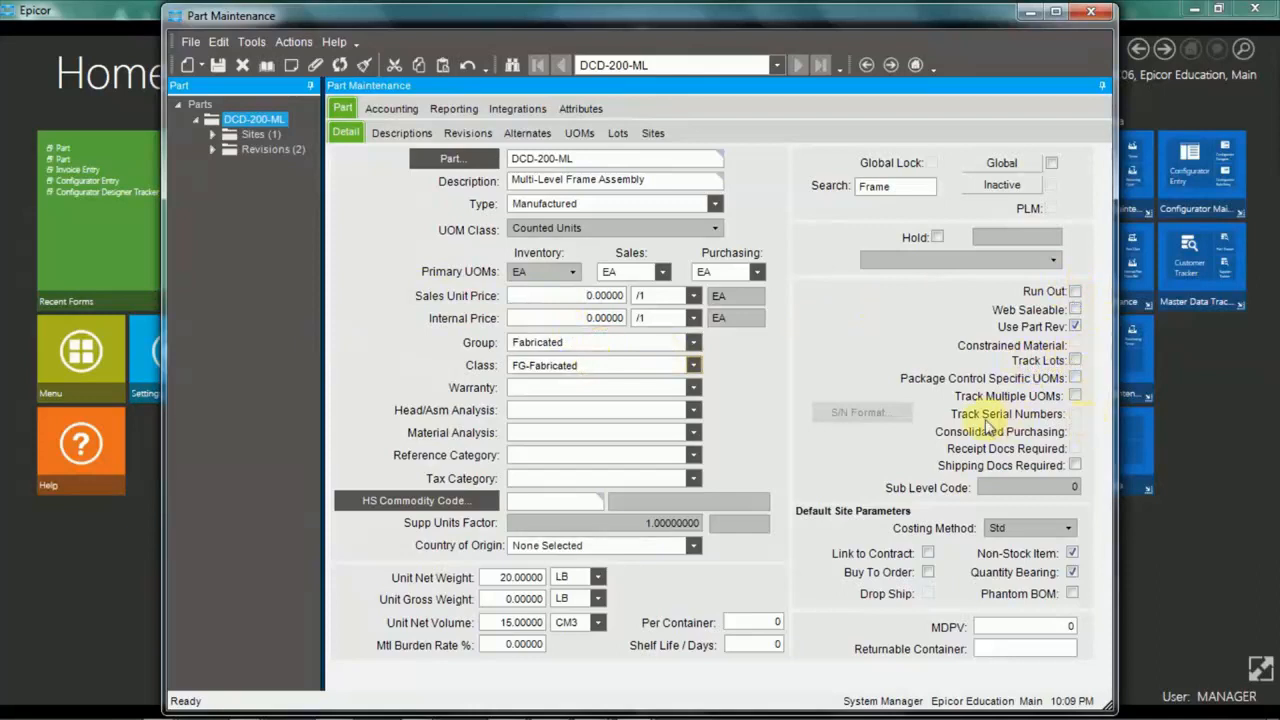
pyautogui.moveTo(1076, 428)
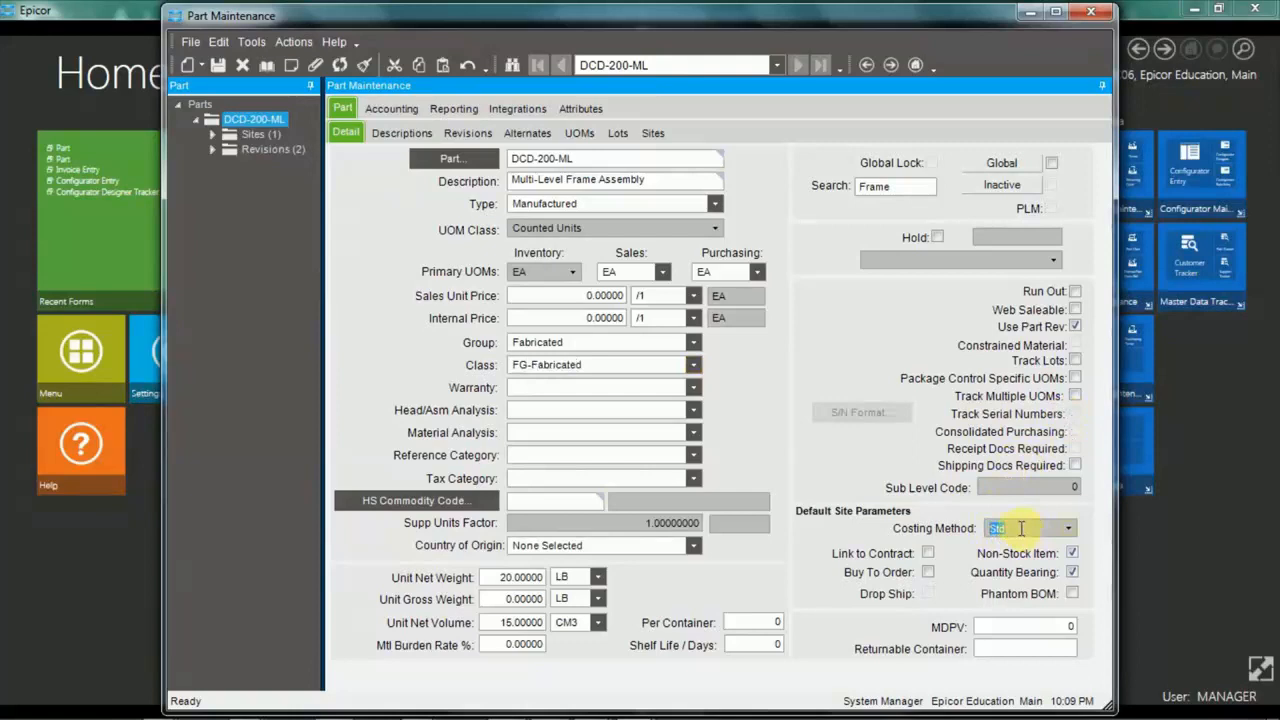
pyautogui.moveTo(948, 590)
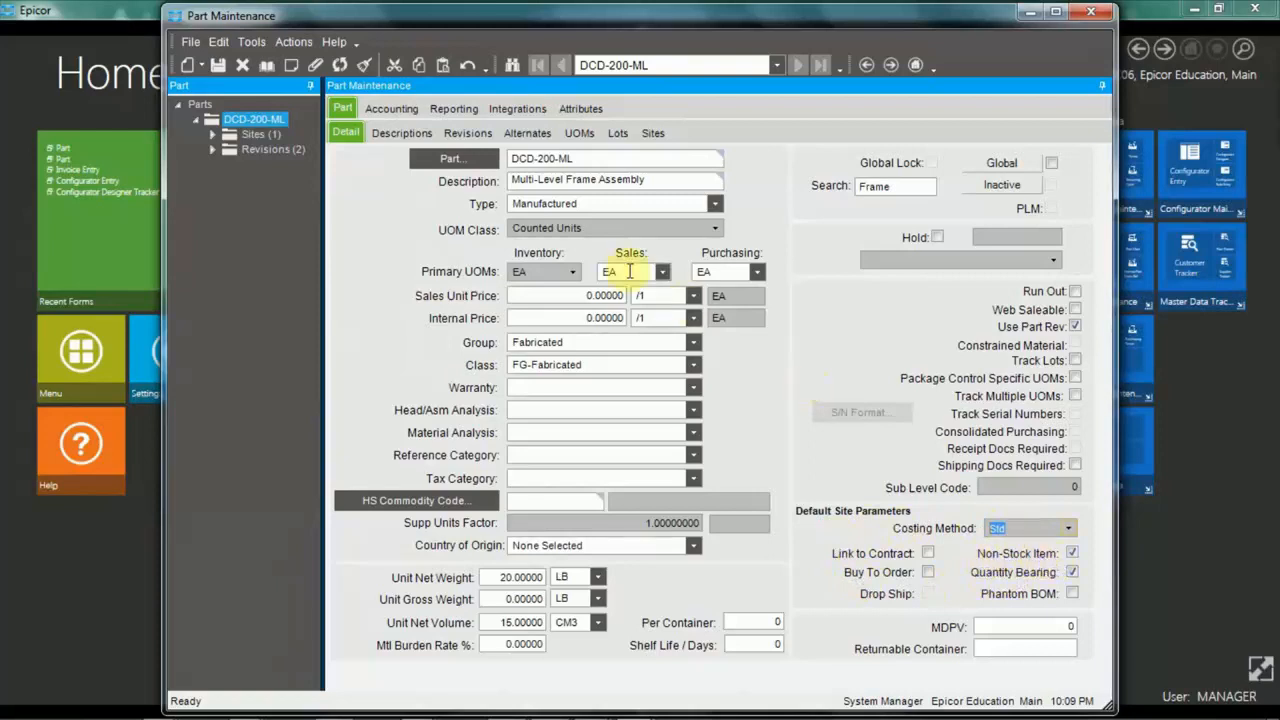
# List the part's revisions A and B and bring up revision A's detail sheet.
pyautogui.click(468, 132)
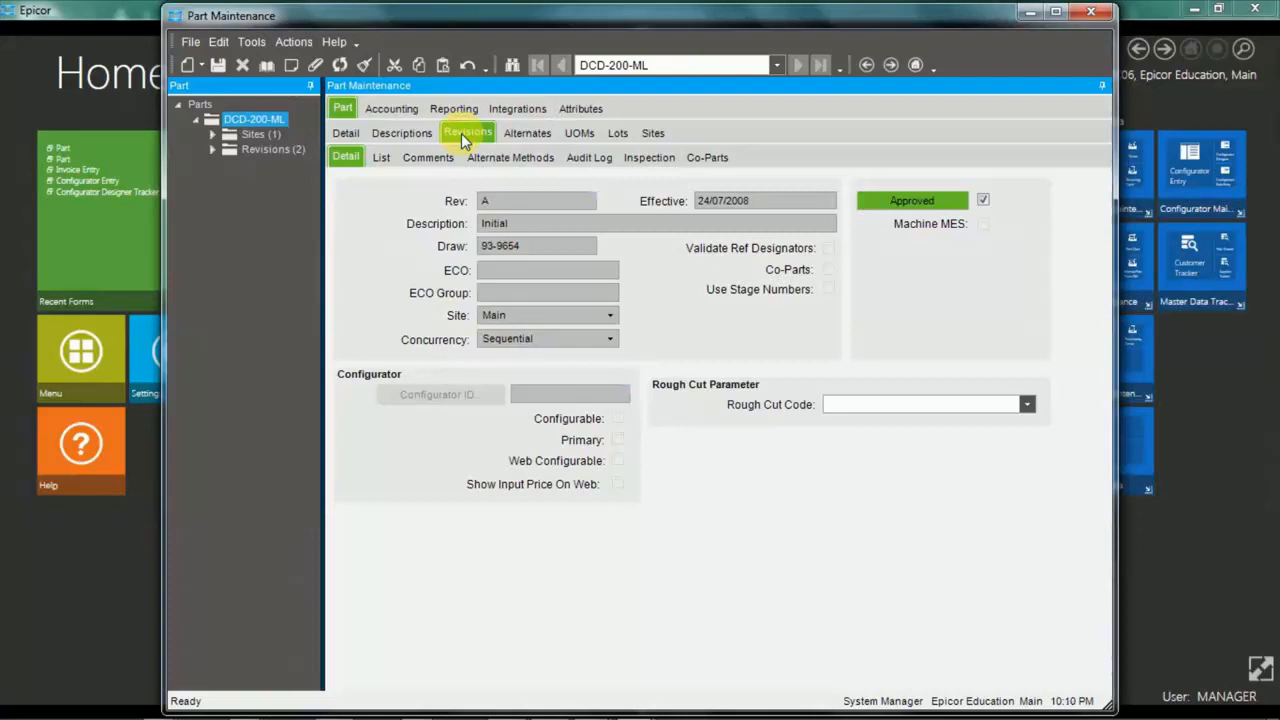
pyautogui.click(380, 156)
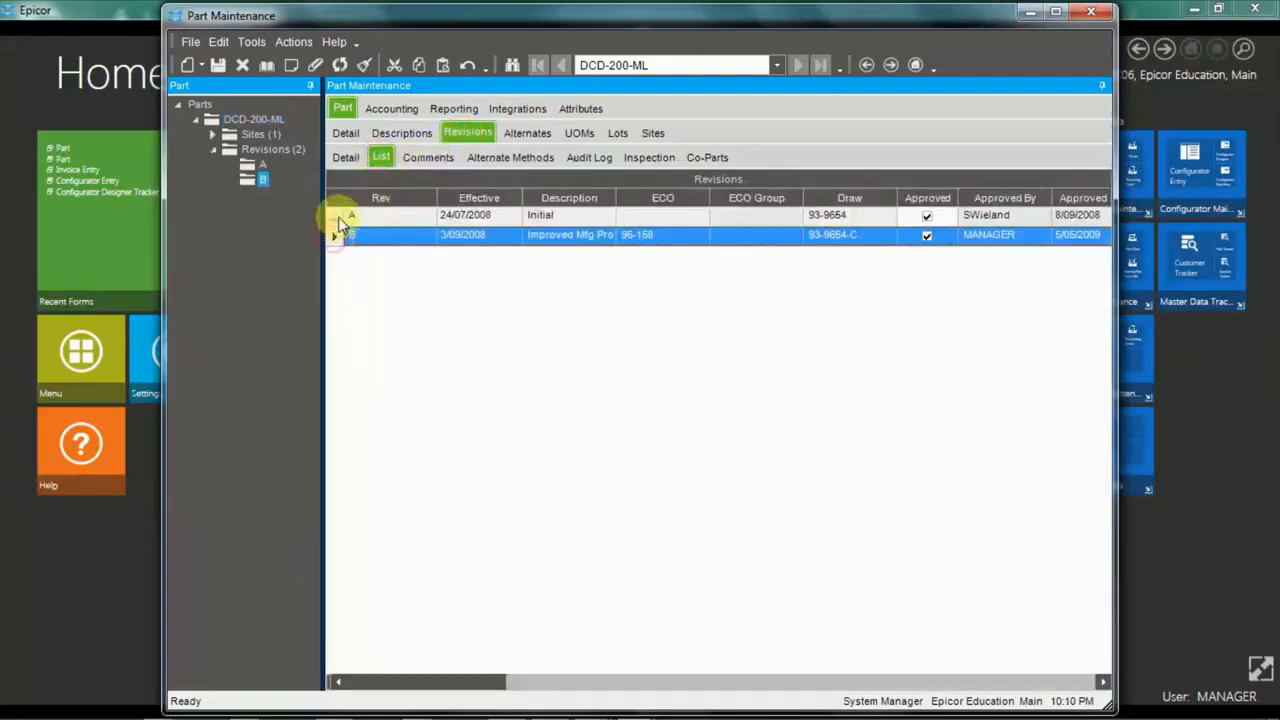
pyautogui.click(344, 156)
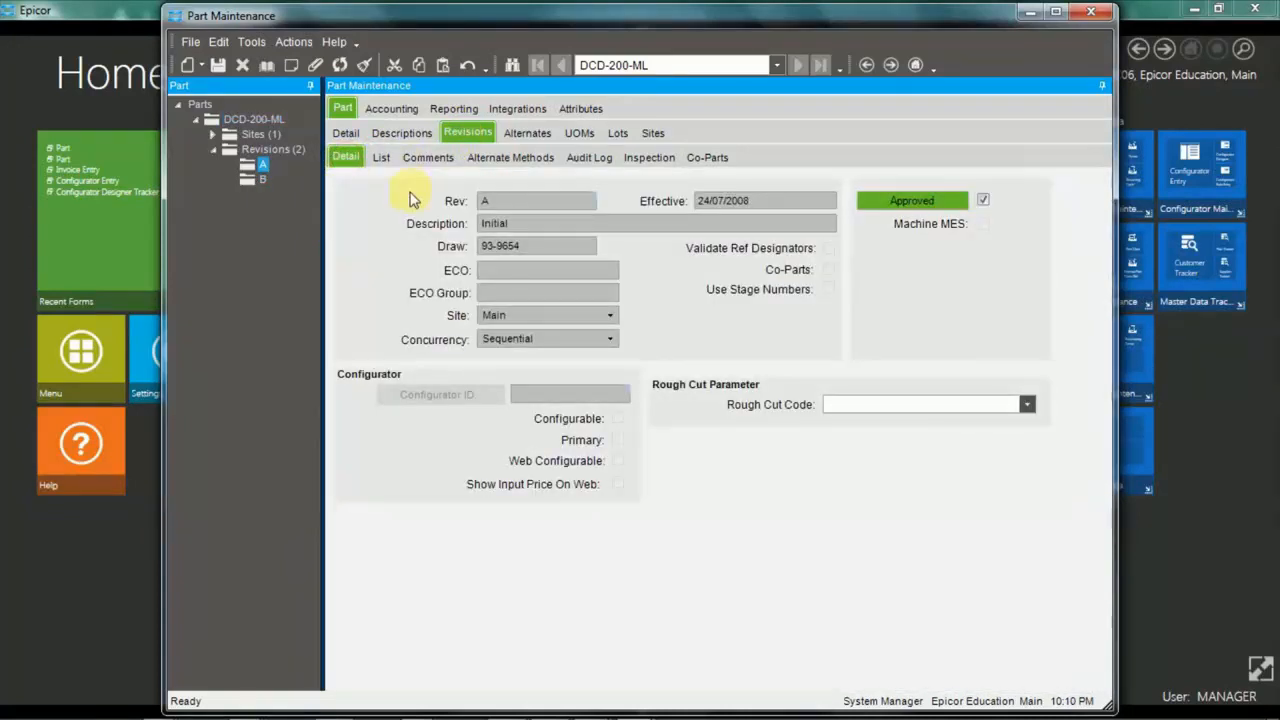
# Inspect revision A's fields, Approved checkbox and Configurator ID.
pyautogui.click(532, 200)
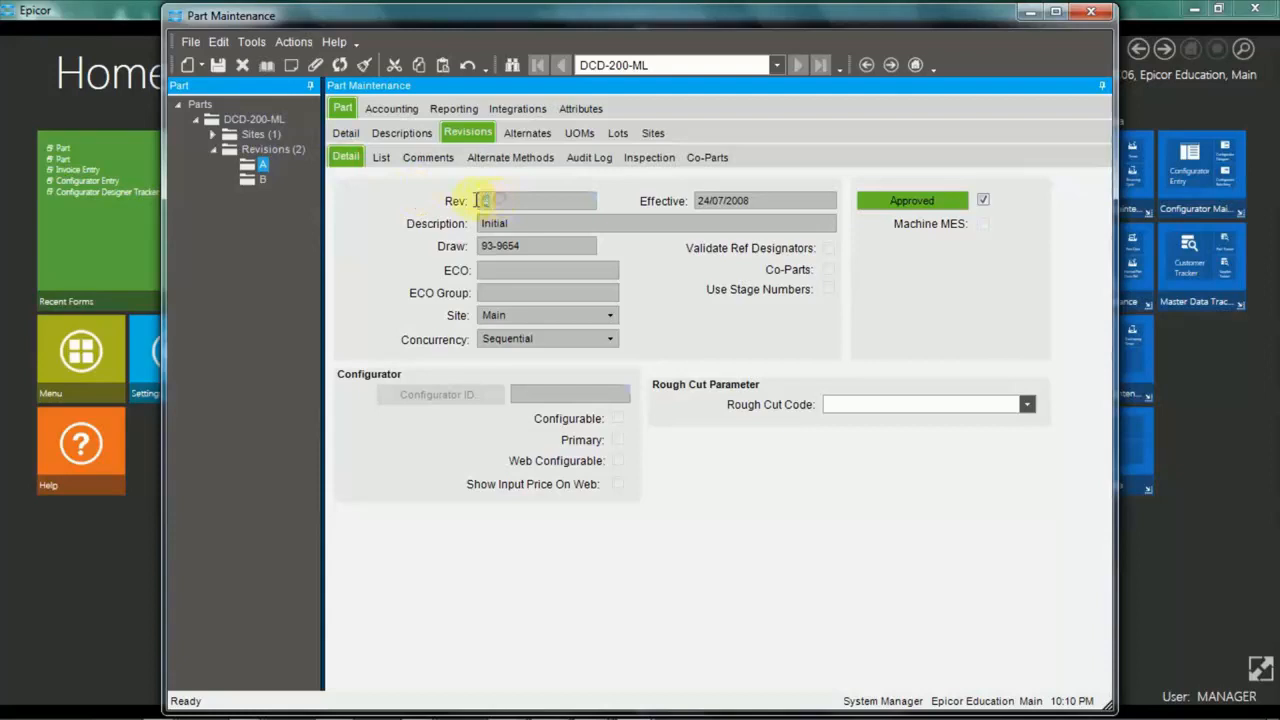
pyautogui.click(536, 224)
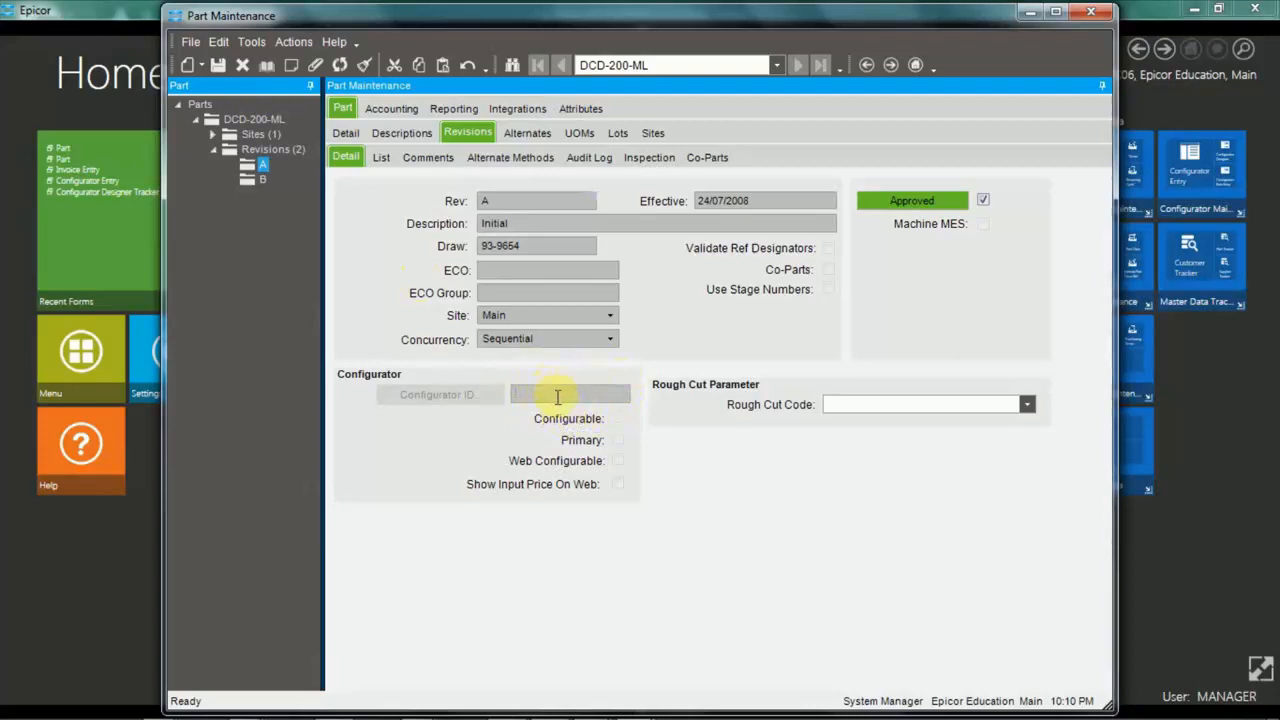
pyautogui.click(570, 394)
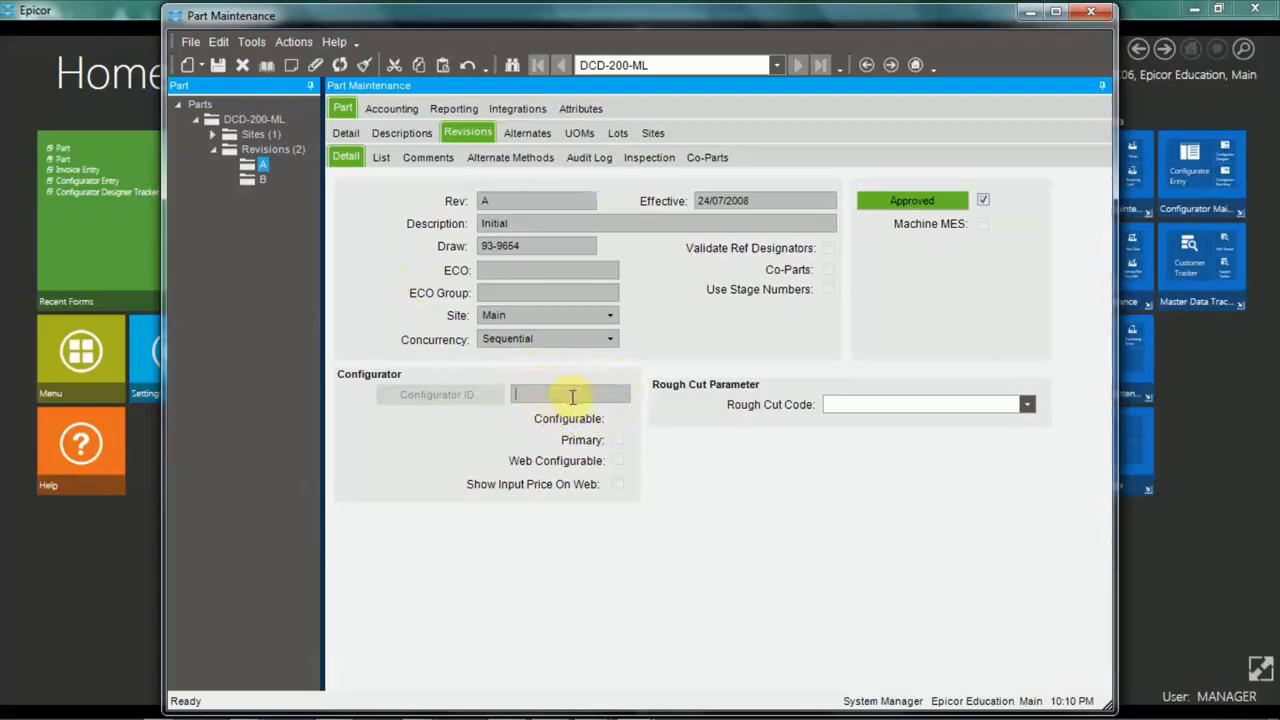
pyautogui.moveTo(1010, 222)
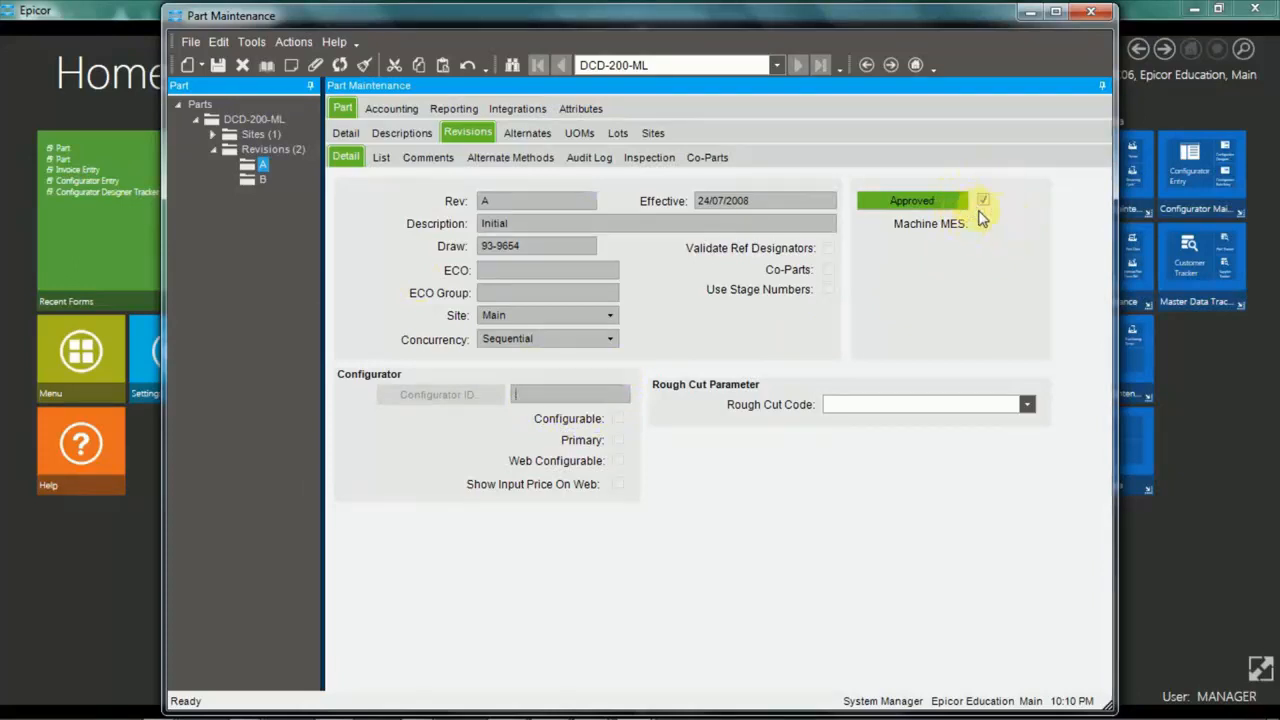
pyautogui.moveTo(982, 214)
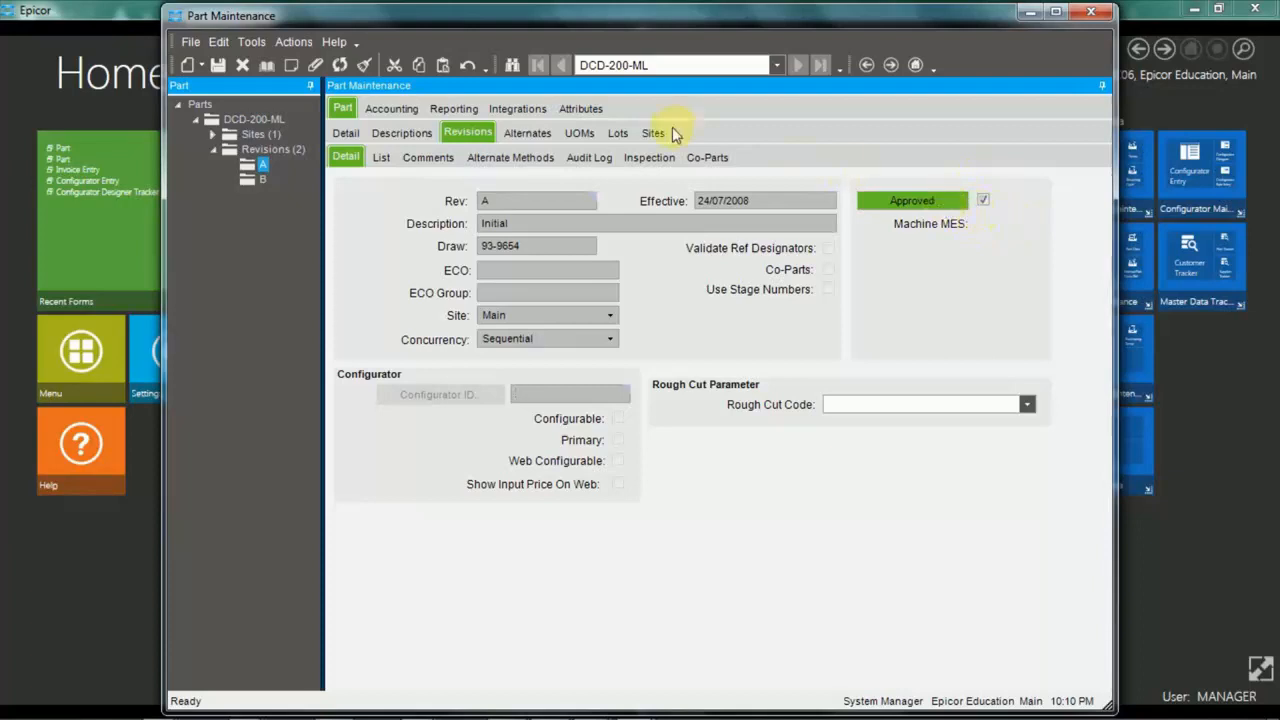
pyautogui.moveTo(590, 156)
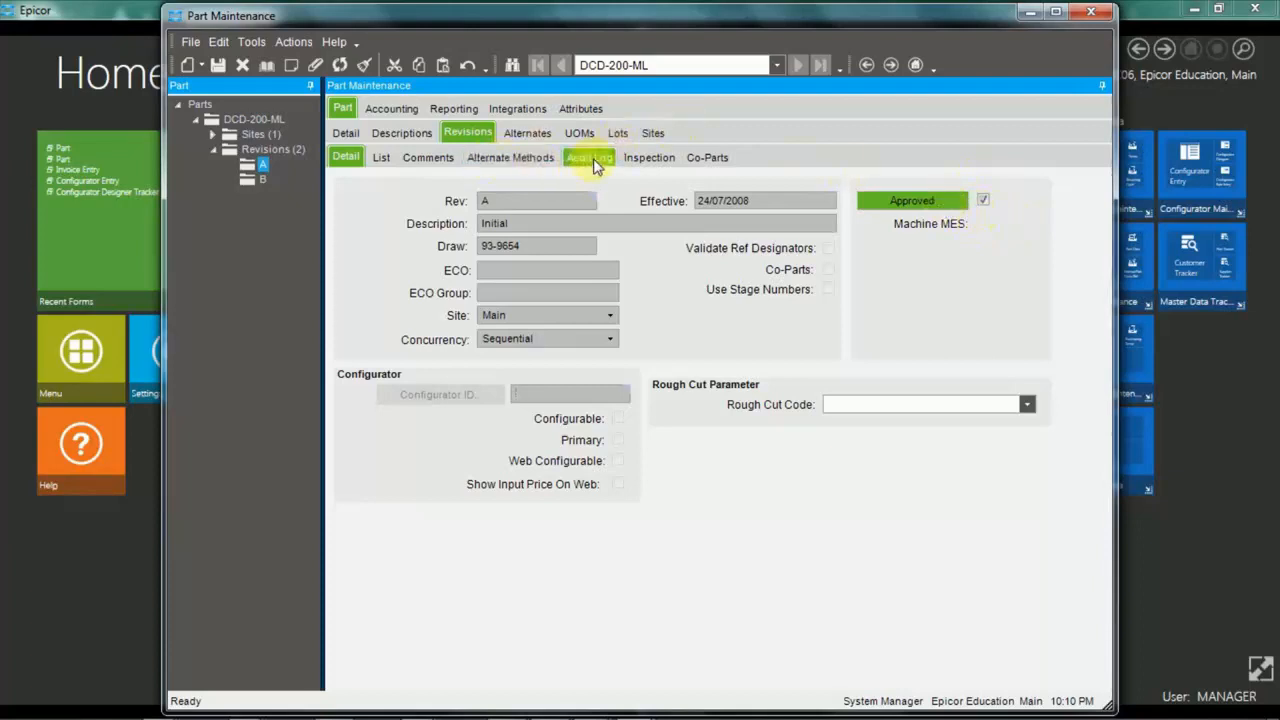
# Review revision A's audit log entries, then show the part's empty Alternates detail.
pyautogui.click(588, 156)
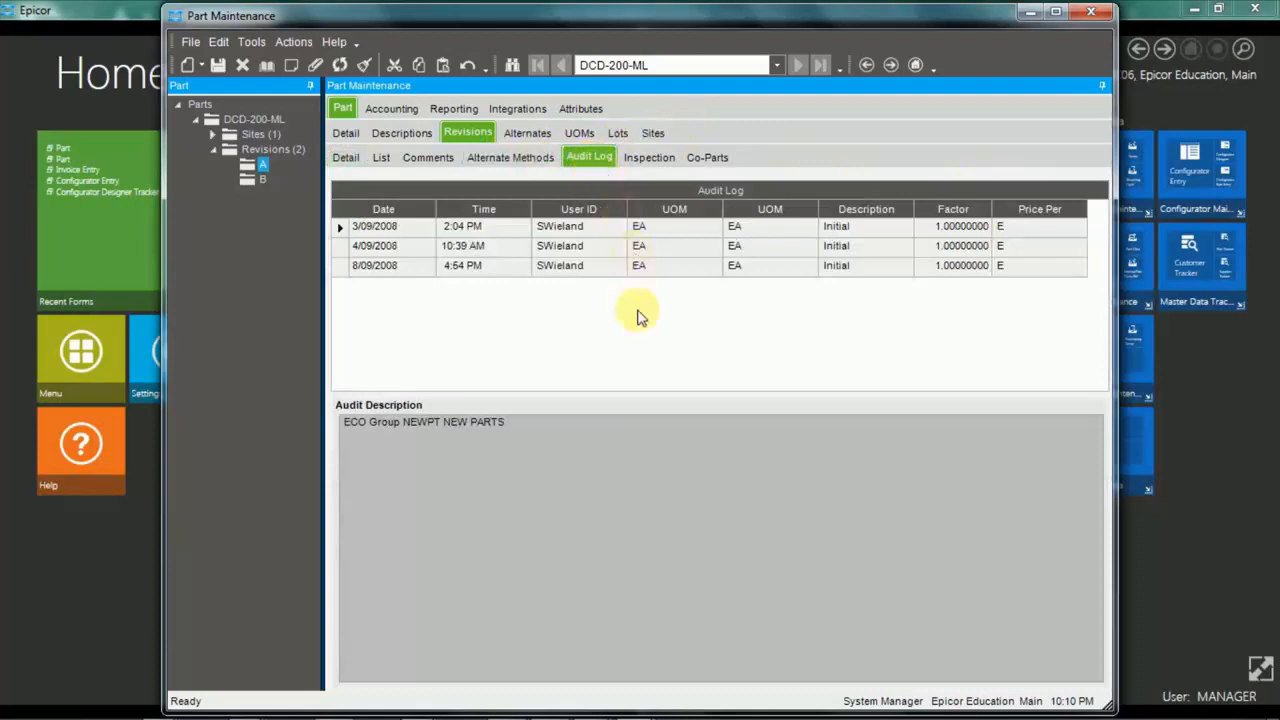
pyautogui.moveTo(640, 334)
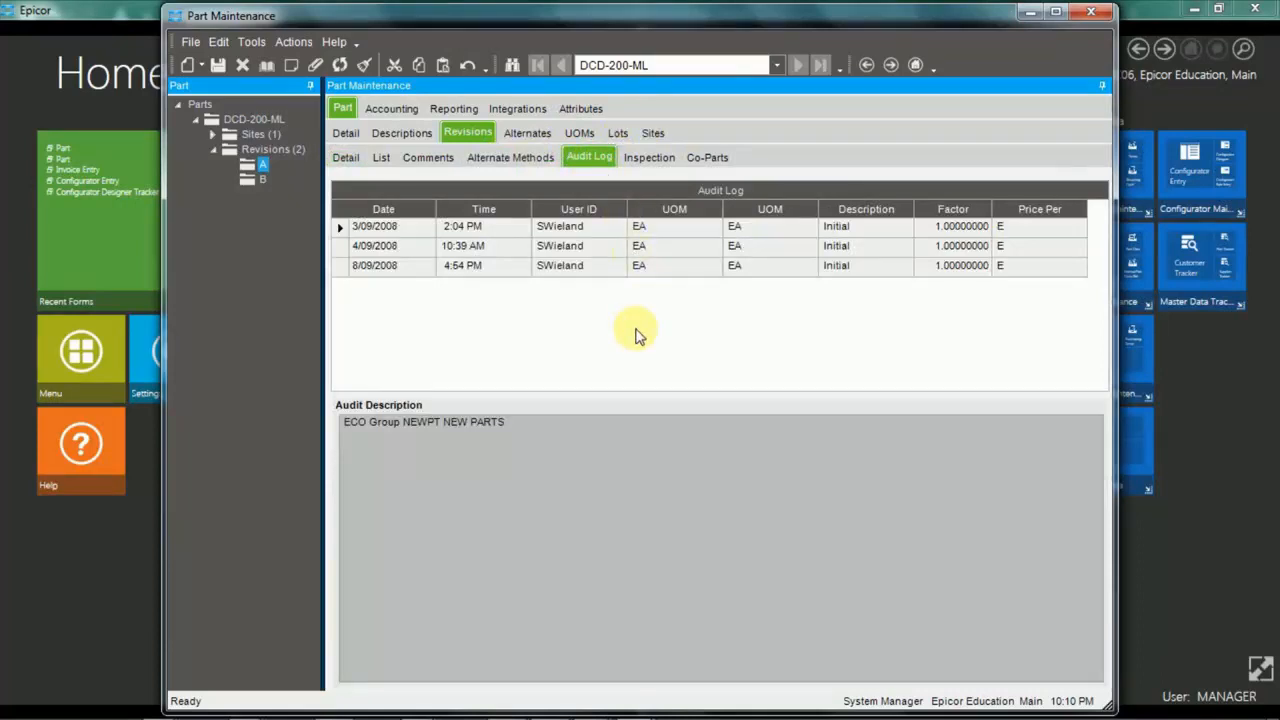
pyautogui.moveTo(510, 156)
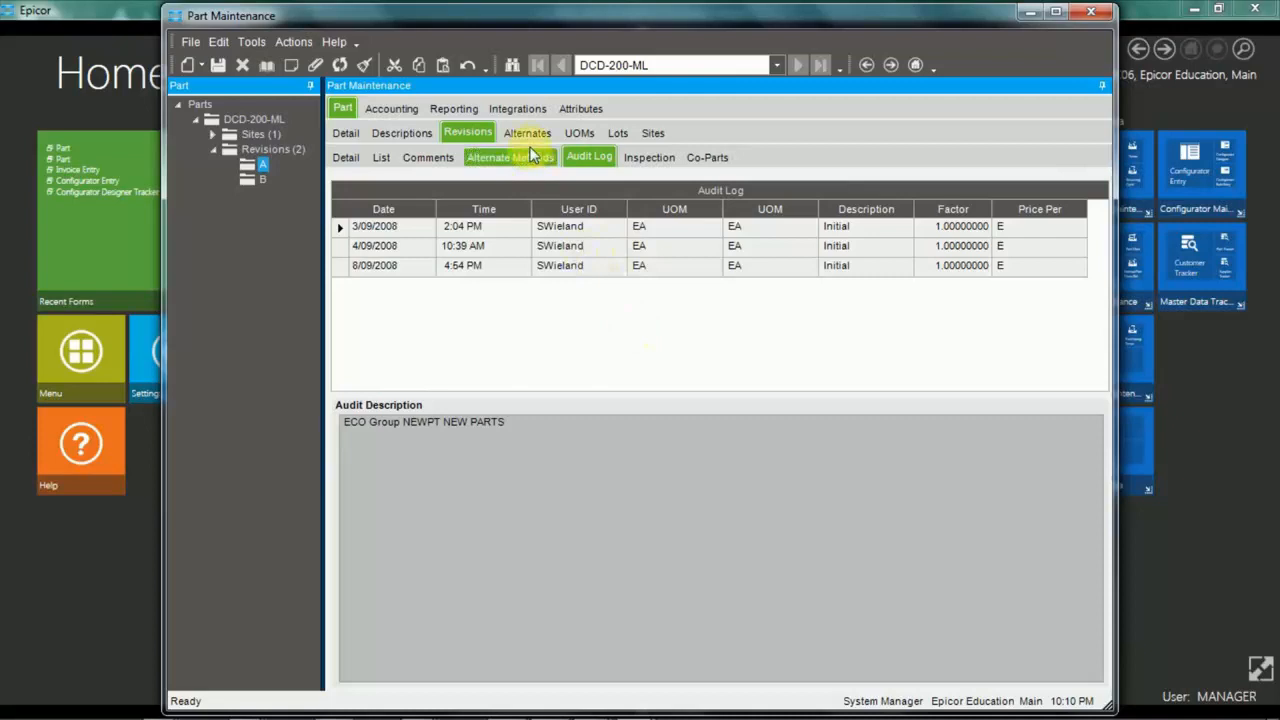
pyautogui.click(528, 132)
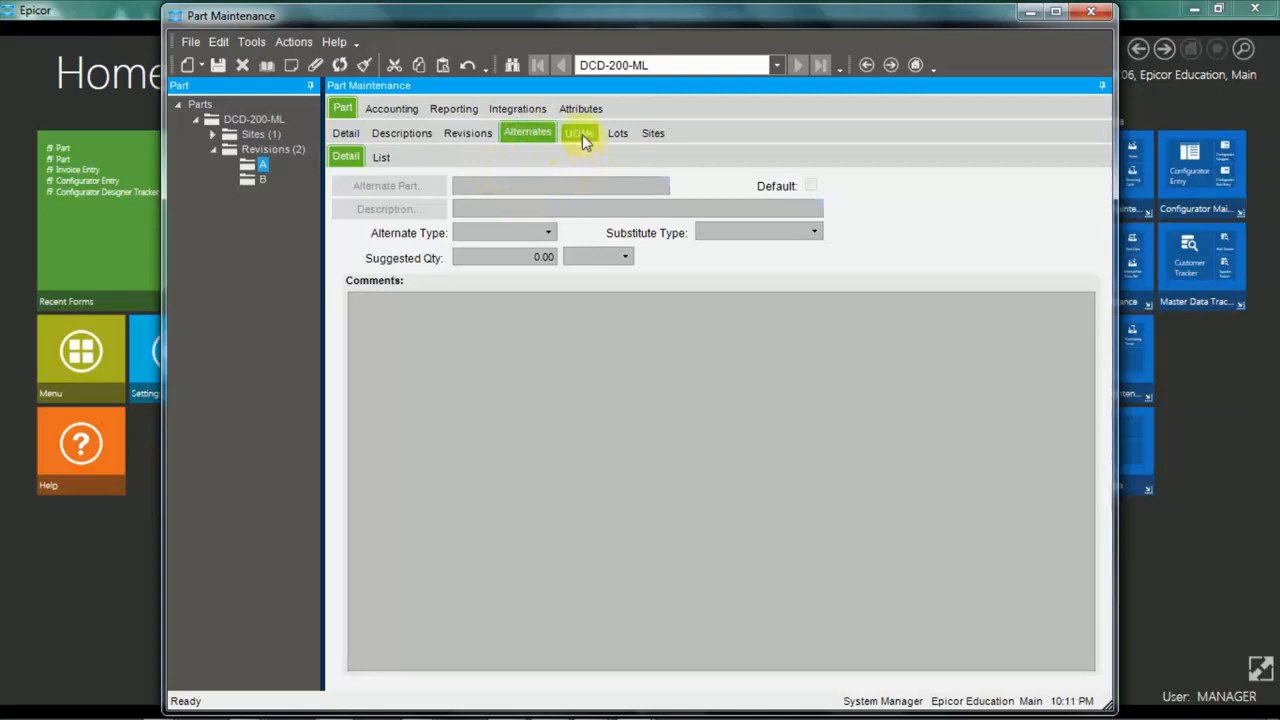
# Review the EA (Single Unit) UOM detail, then show the part's lot attributes.
pyautogui.click(580, 132)
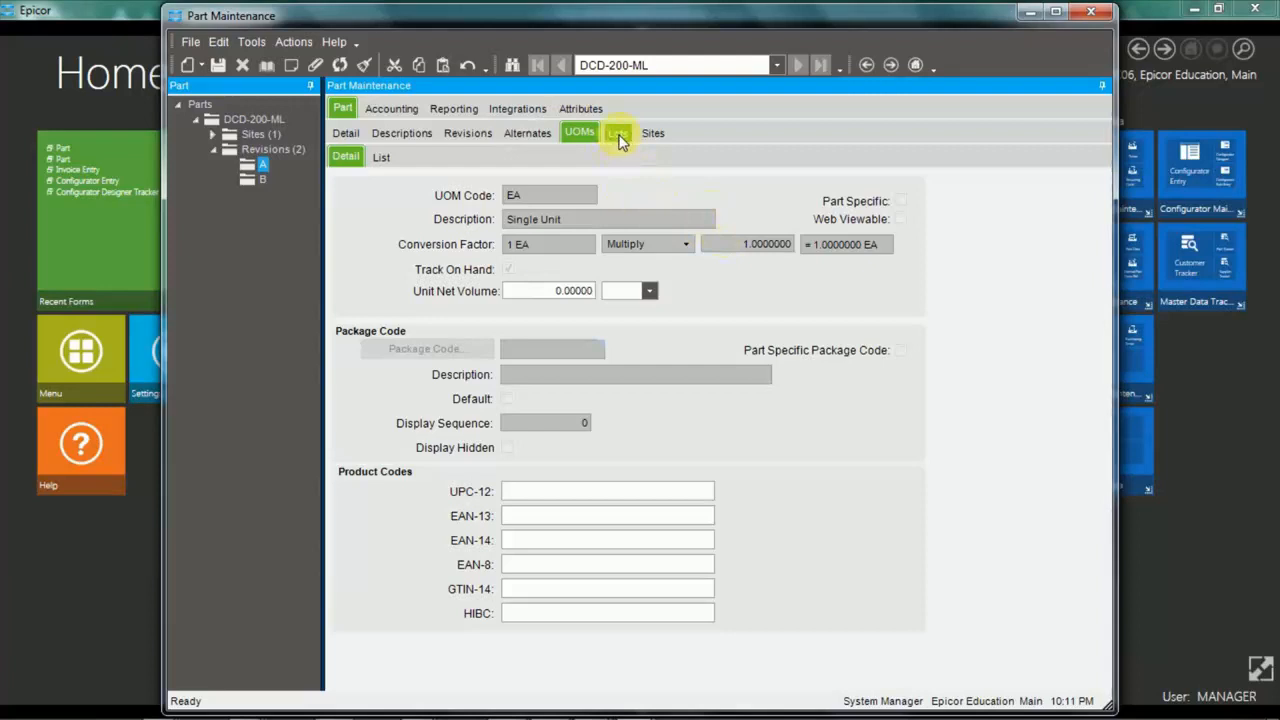
pyautogui.click(616, 132)
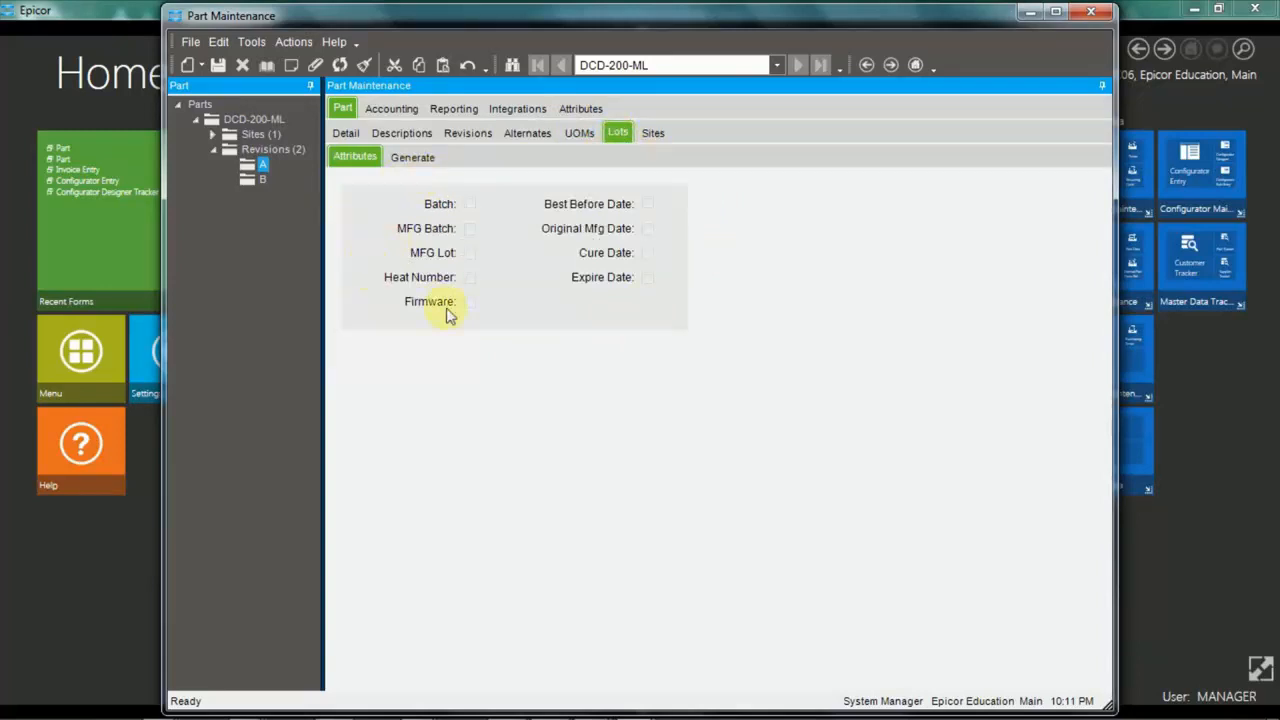
pyautogui.moveTo(748, 248)
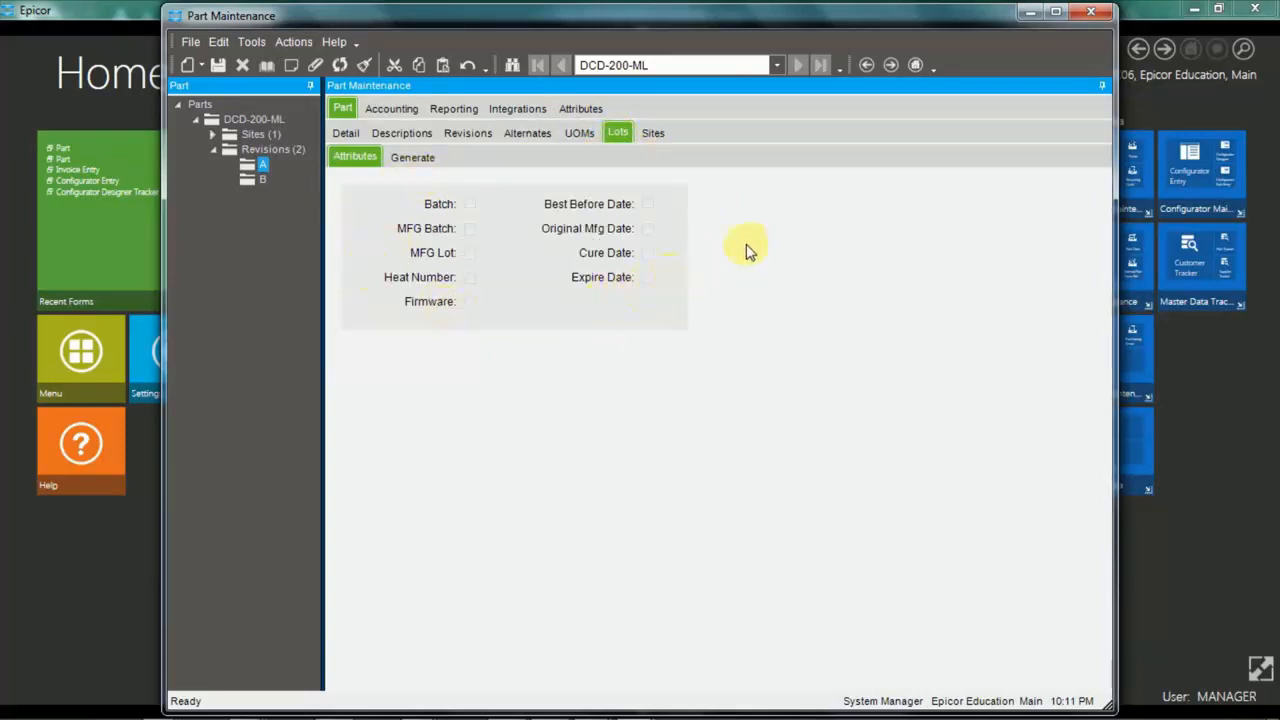
pyautogui.moveTo(652, 132)
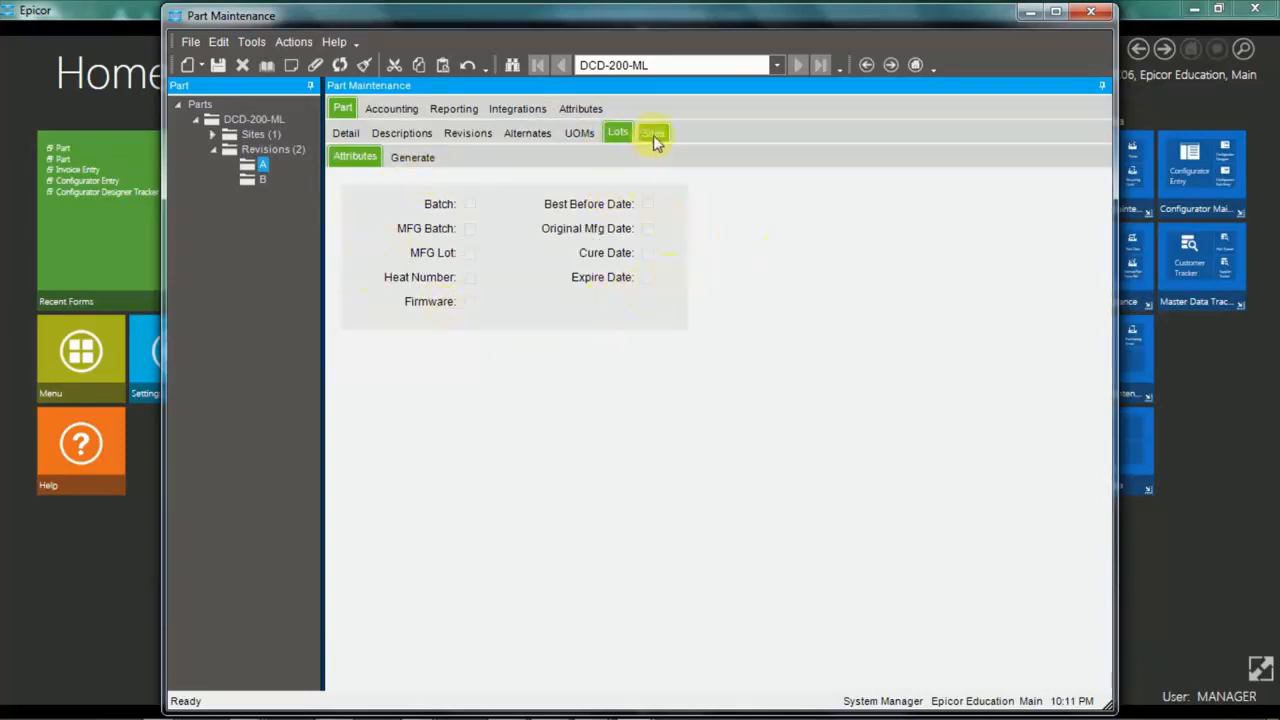
# Show the Main site's detail with Main warehouse, Std costing, inventory and purchasing settings.
pyautogui.click(652, 132)
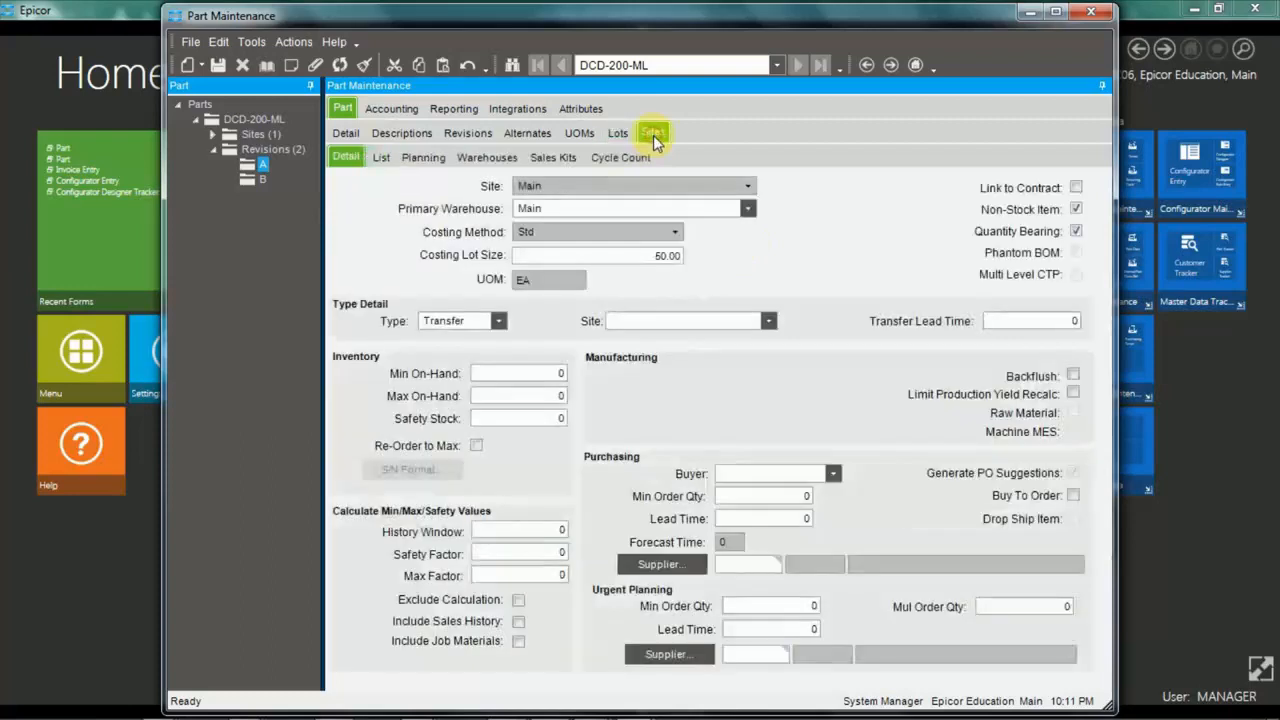
pyautogui.click(652, 132)
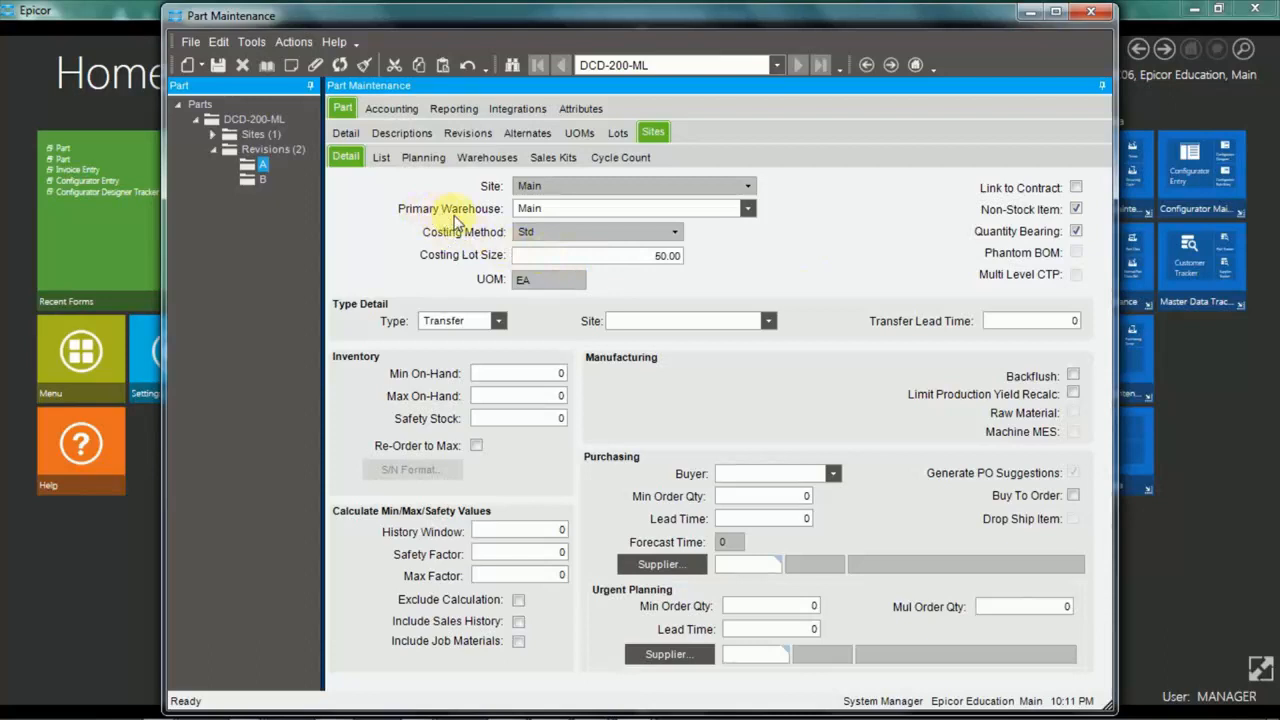
pyautogui.moveTo(436, 220)
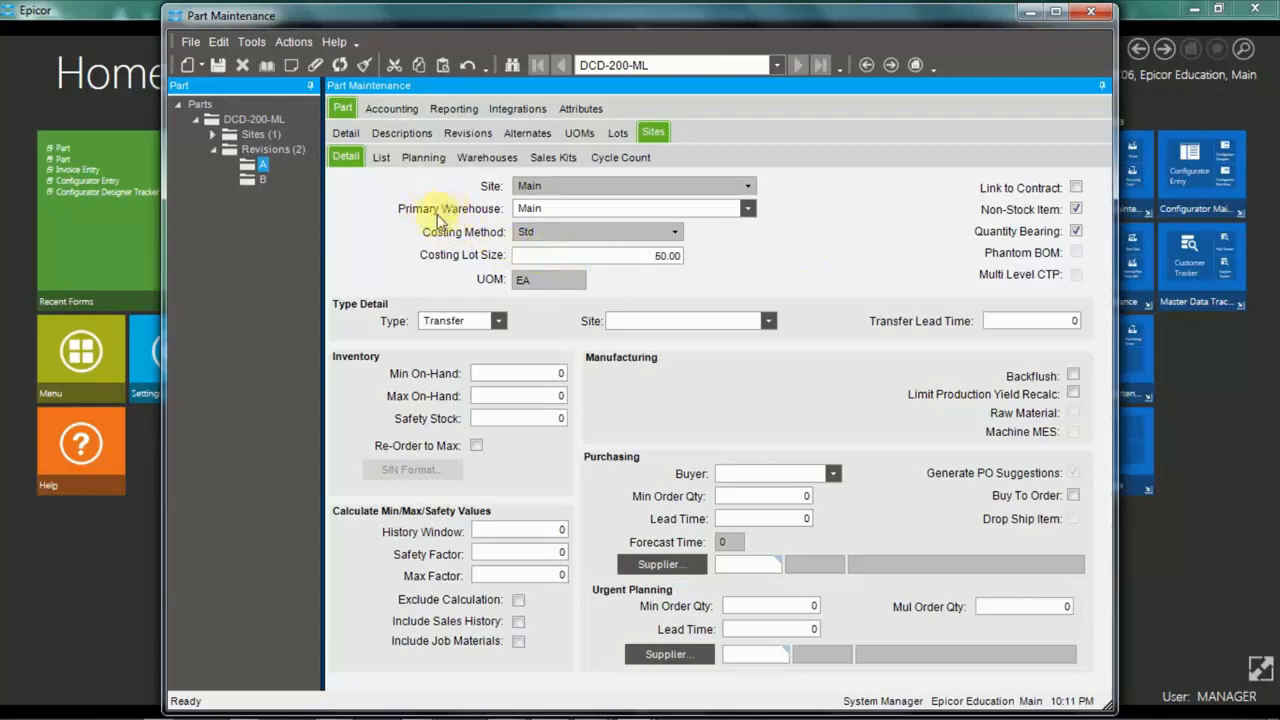
pyautogui.moveTo(456, 212)
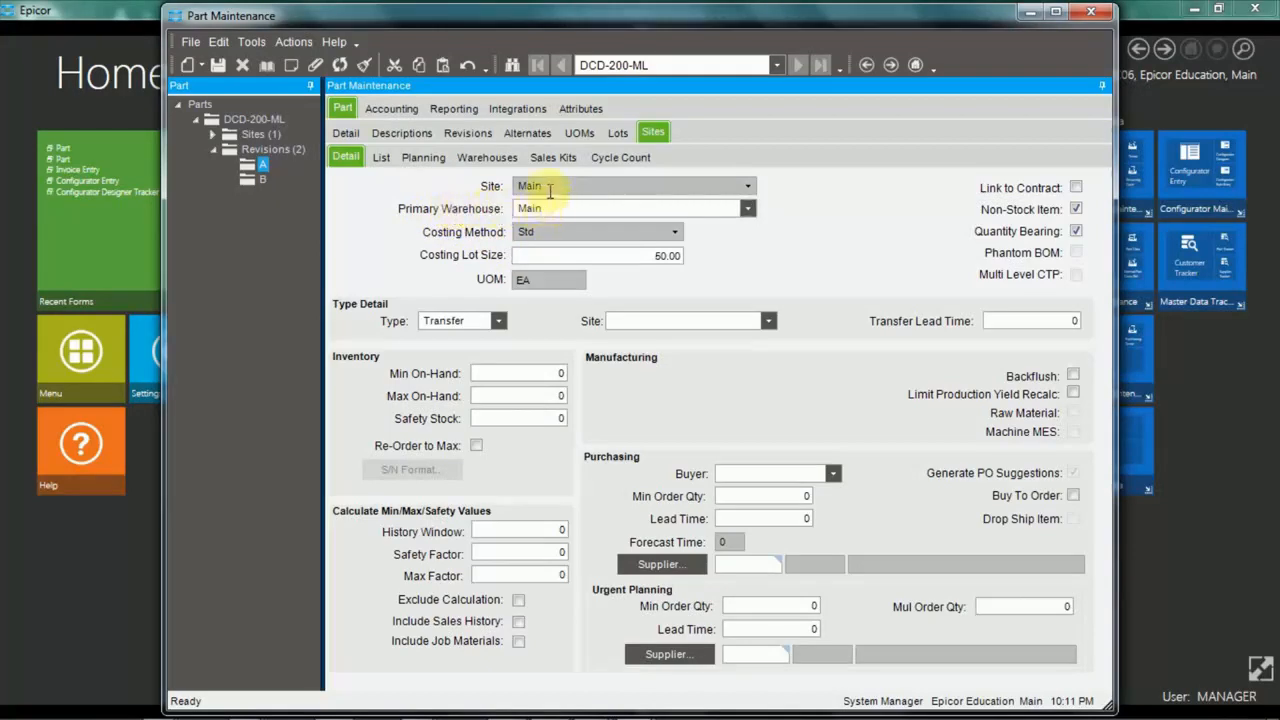
pyautogui.moveTo(556, 238)
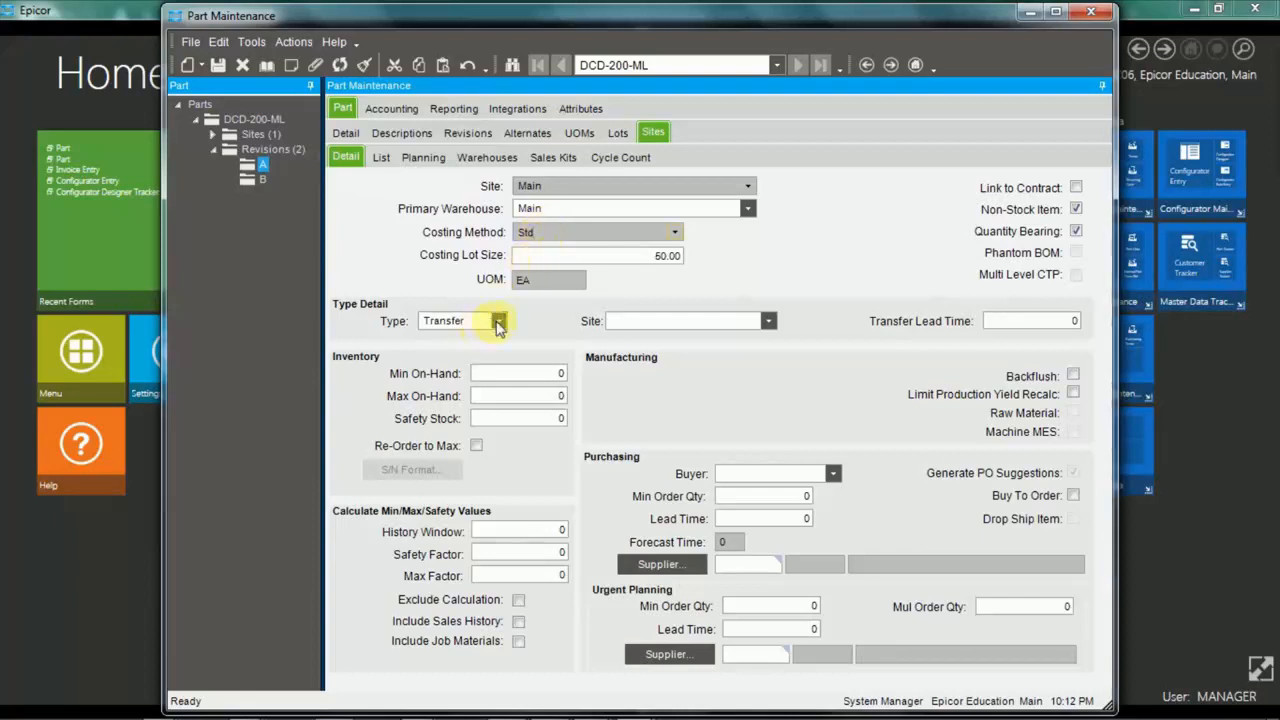
pyautogui.click(496, 320)
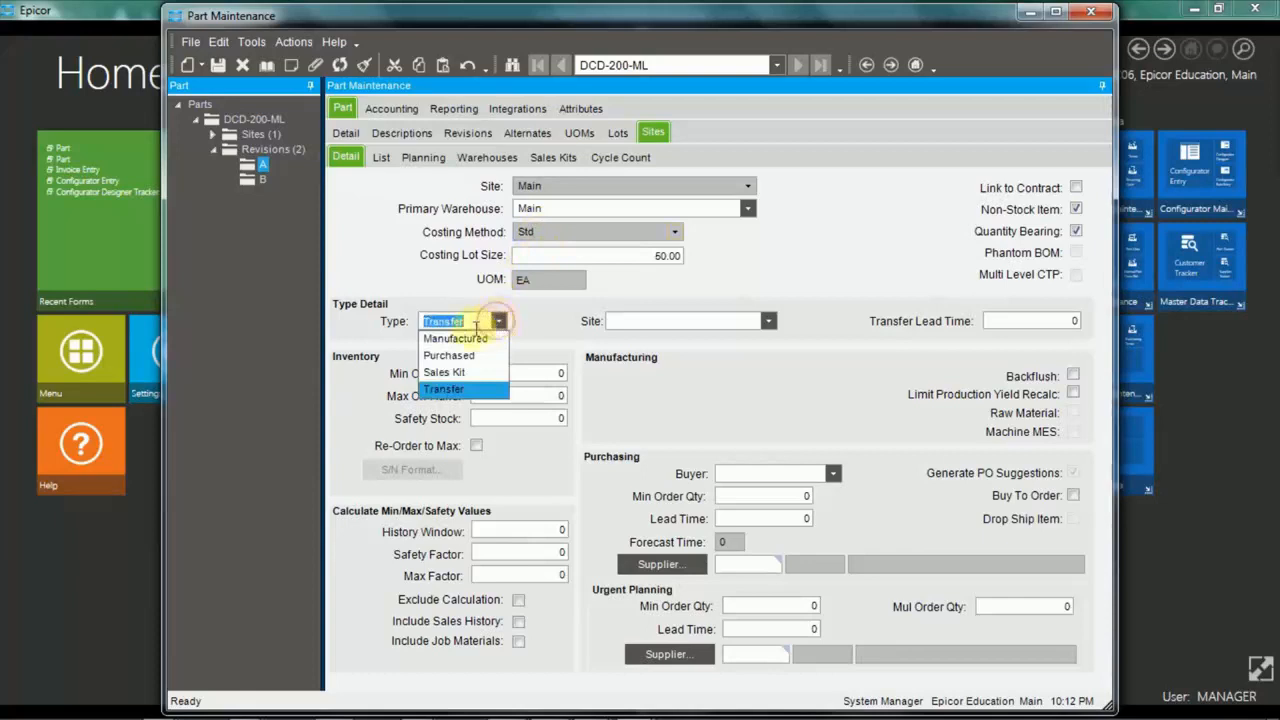
pyautogui.moveTo(448, 356)
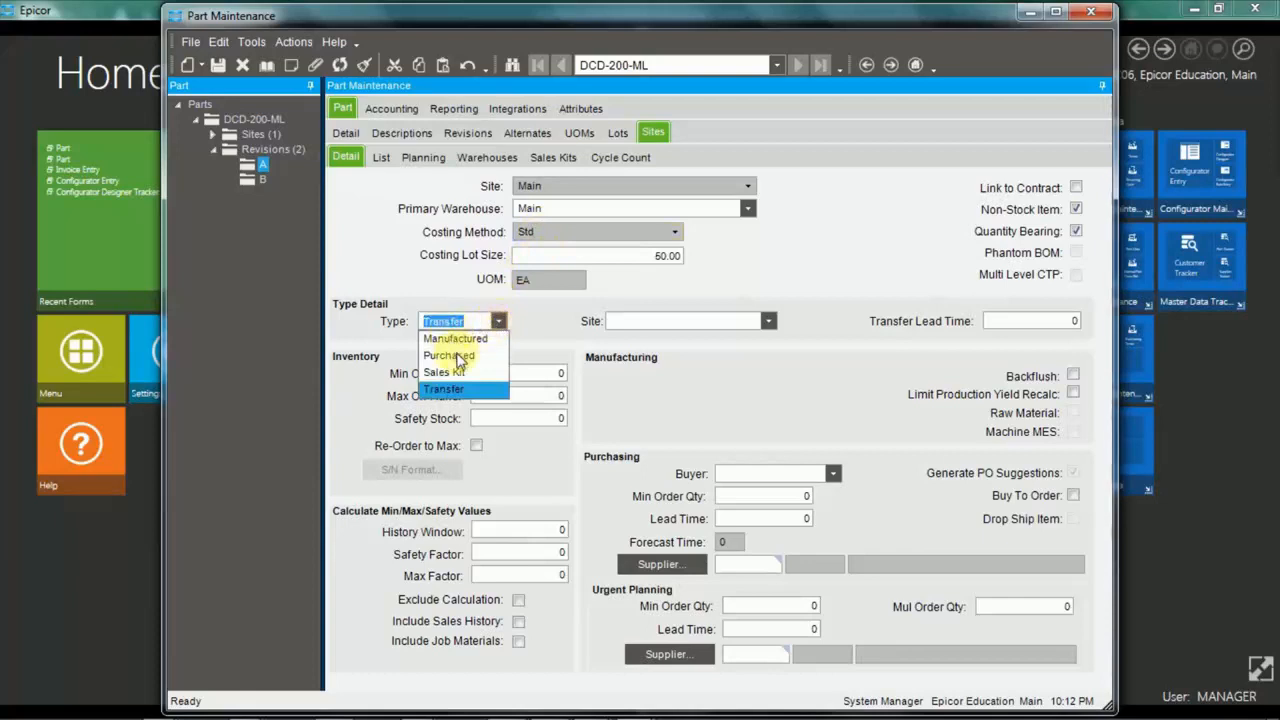
pyautogui.moveTo(530, 368)
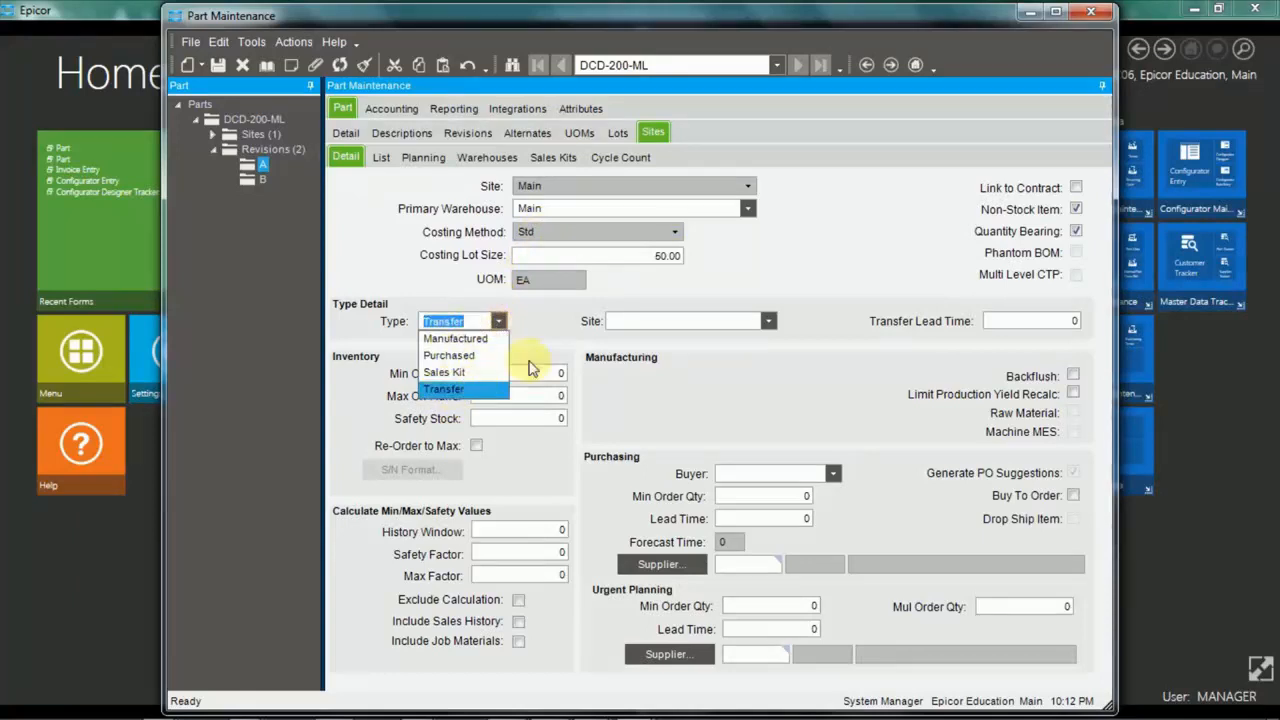
pyautogui.moveTo(544, 338)
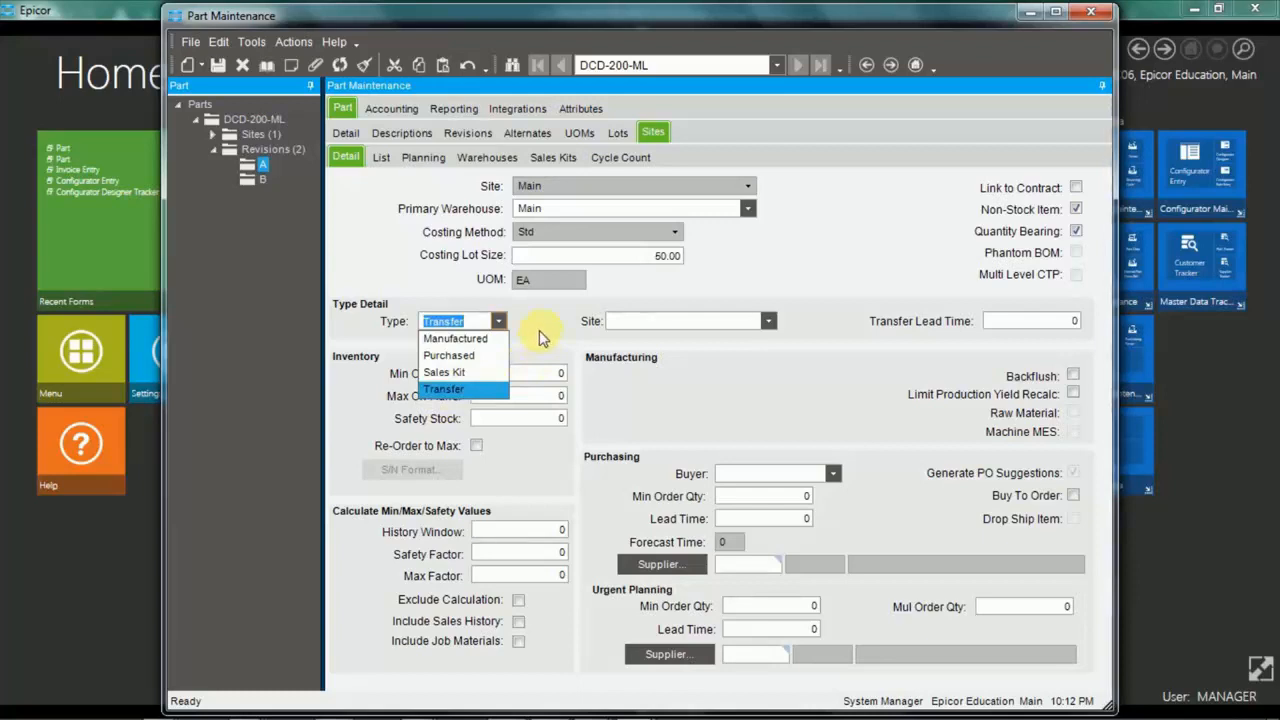
pyautogui.moveTo(548, 324)
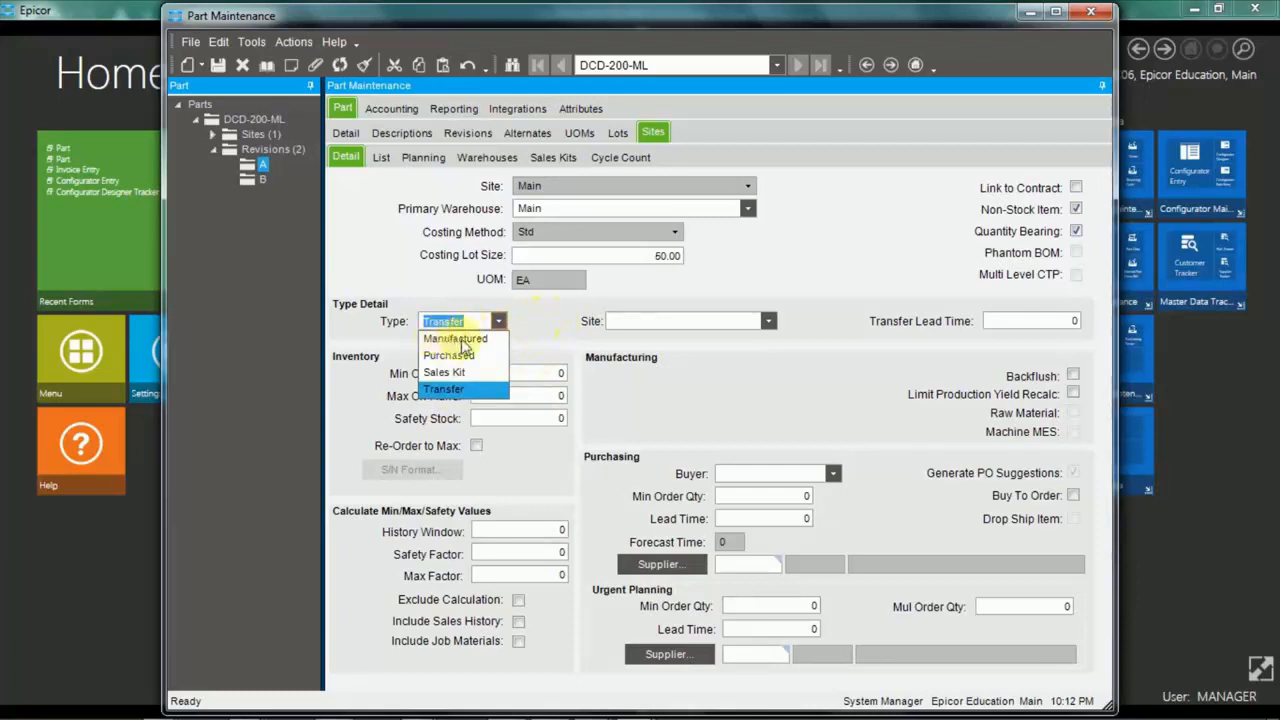
pyautogui.moveTo(548, 328)
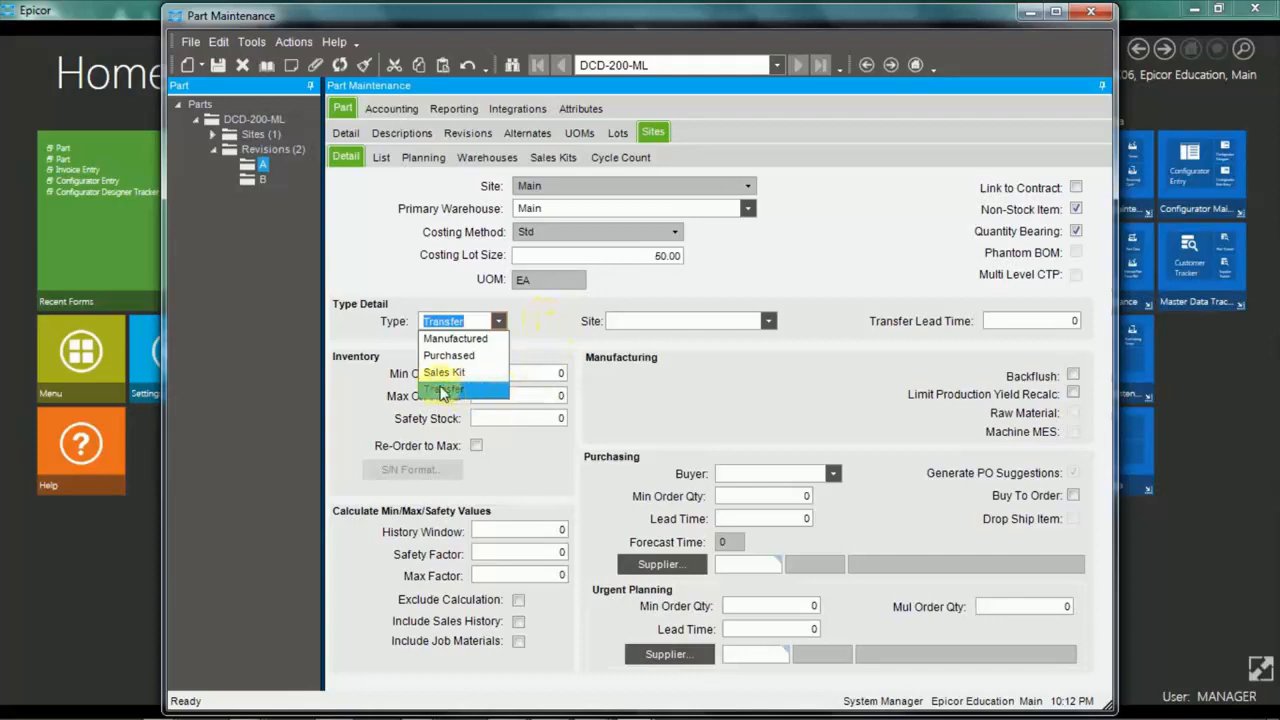
pyautogui.click(444, 390)
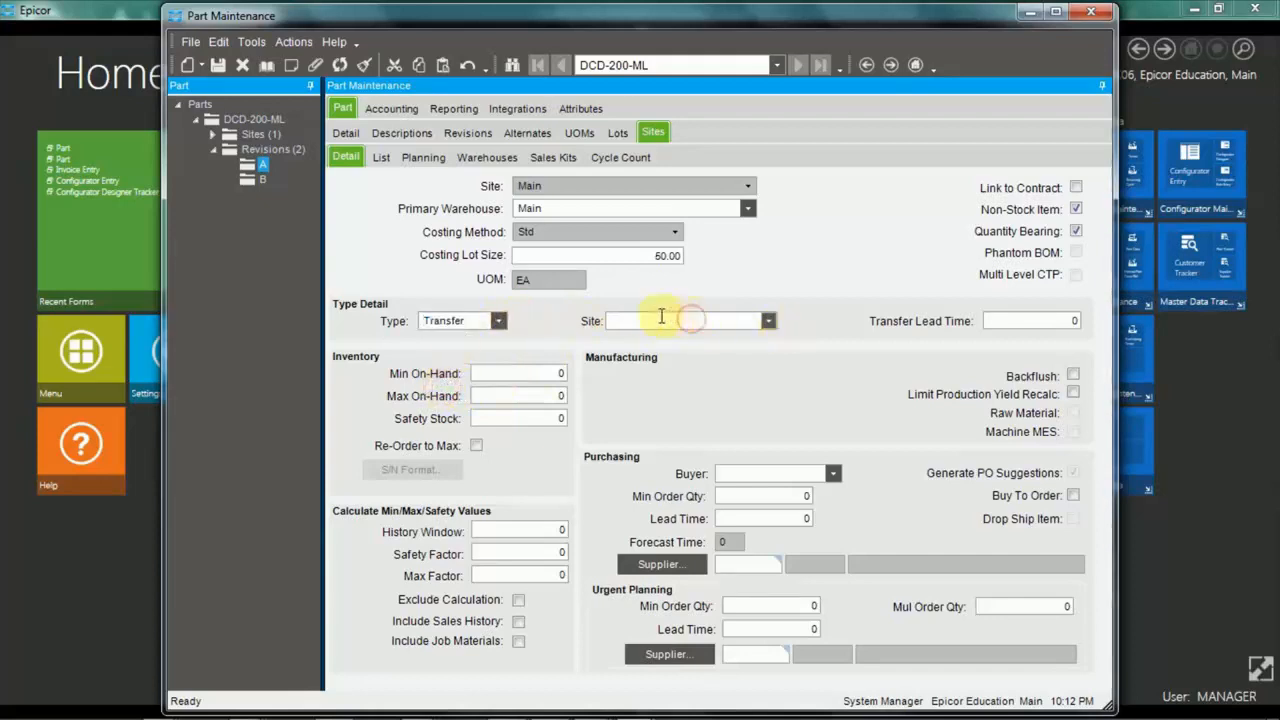
pyautogui.moveTo(1044, 324)
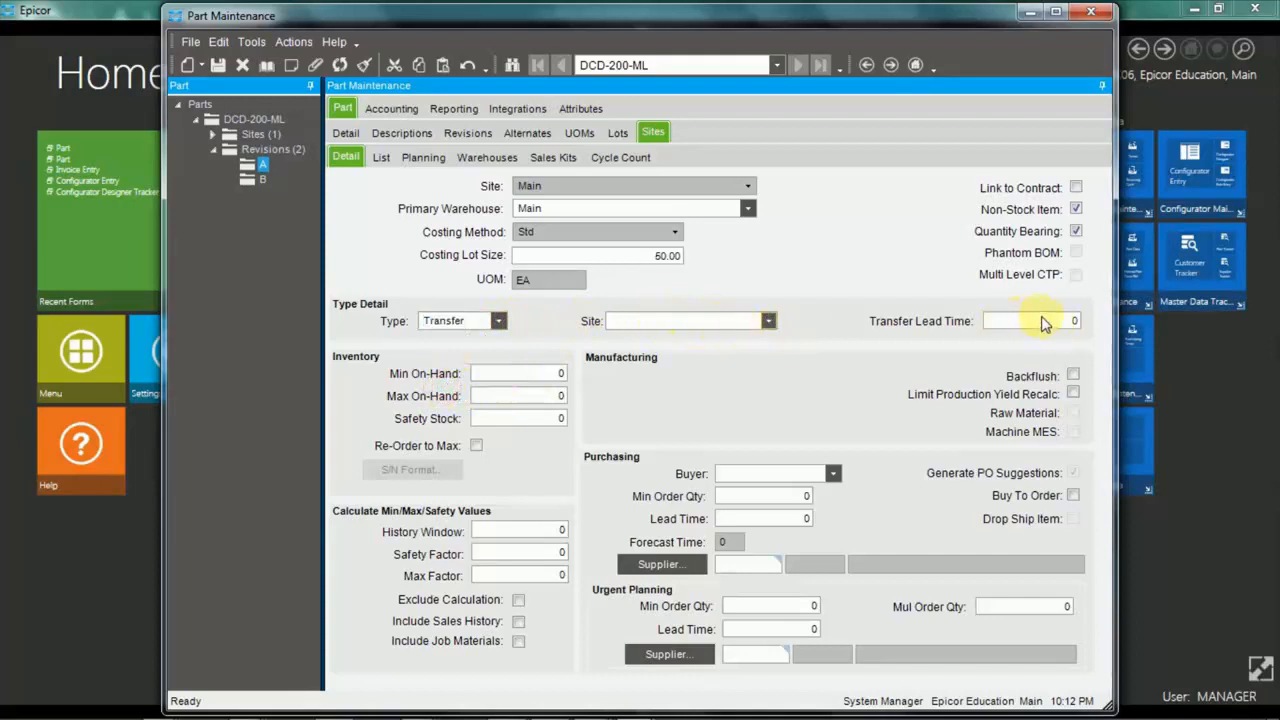
pyautogui.click(1030, 320)
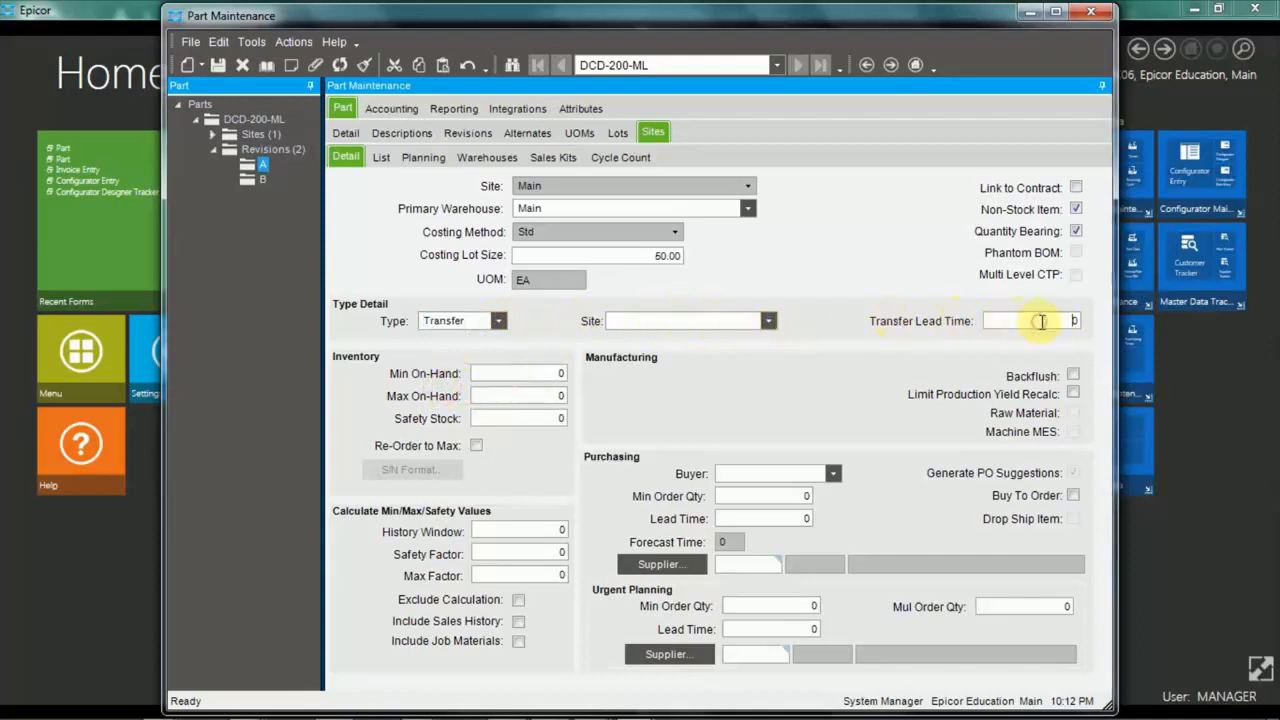
pyautogui.moveTo(1040, 320)
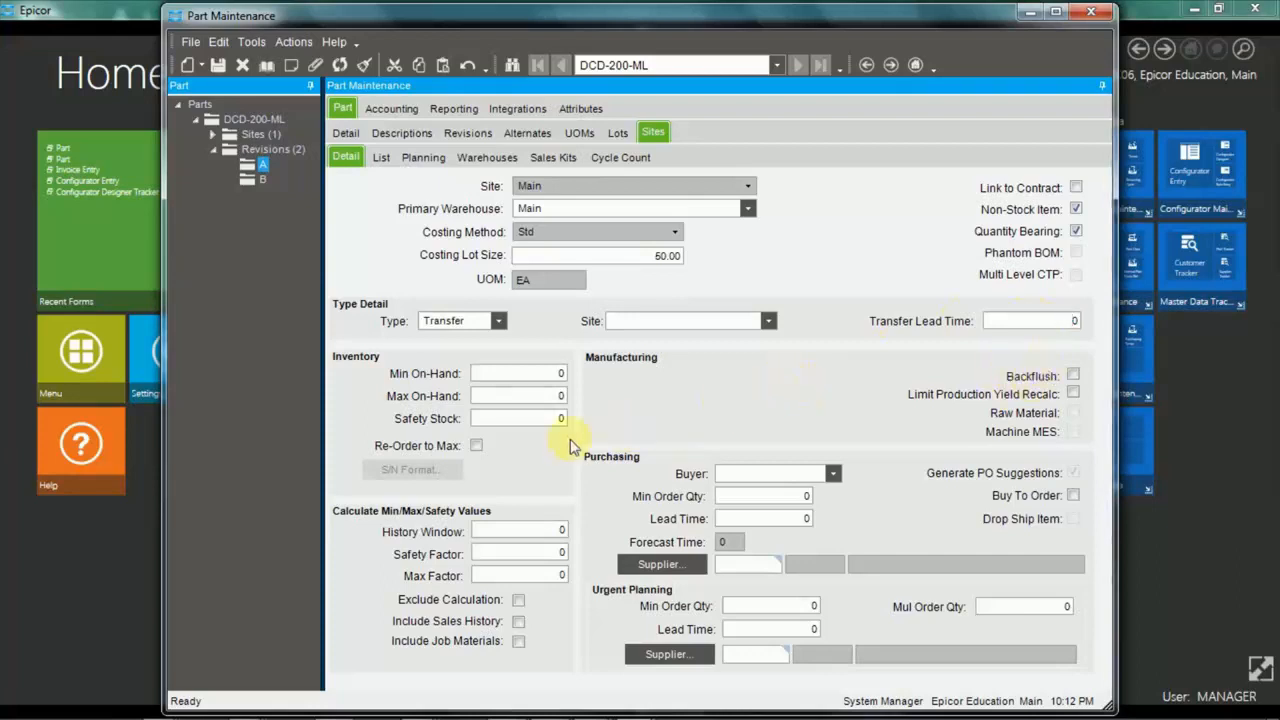
pyautogui.moveTo(584, 440)
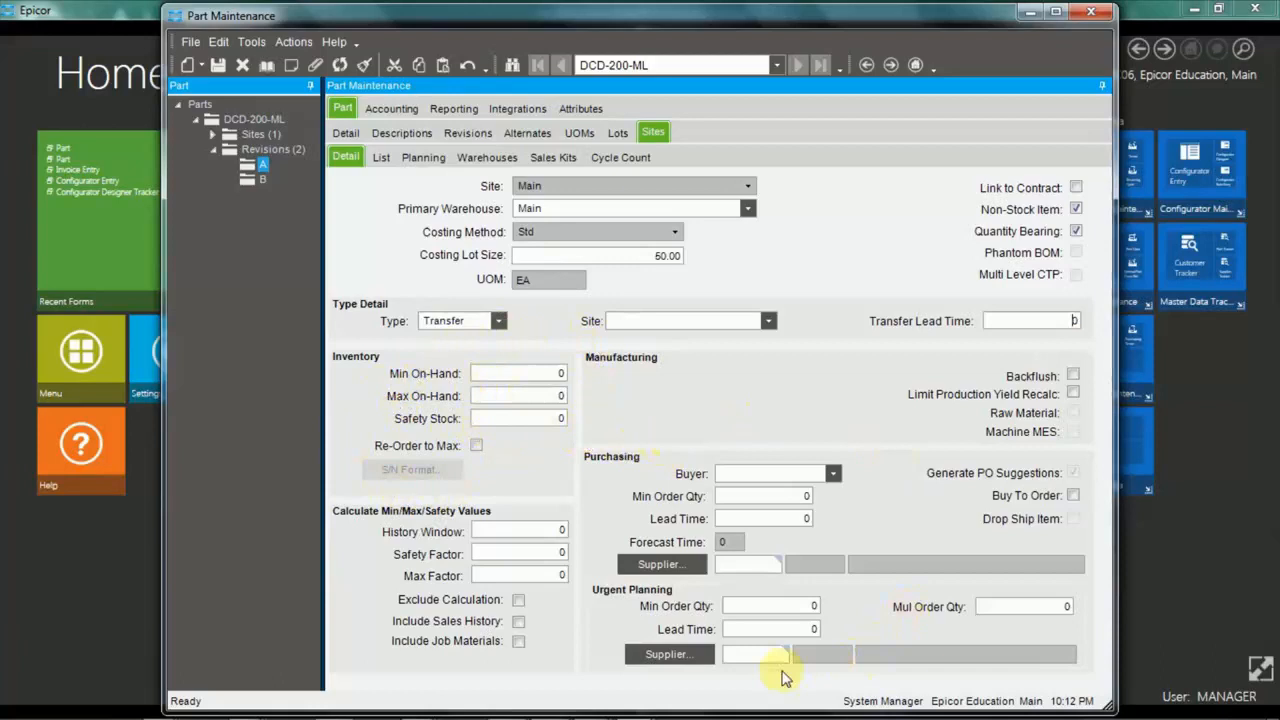
pyautogui.moveTo(868, 428)
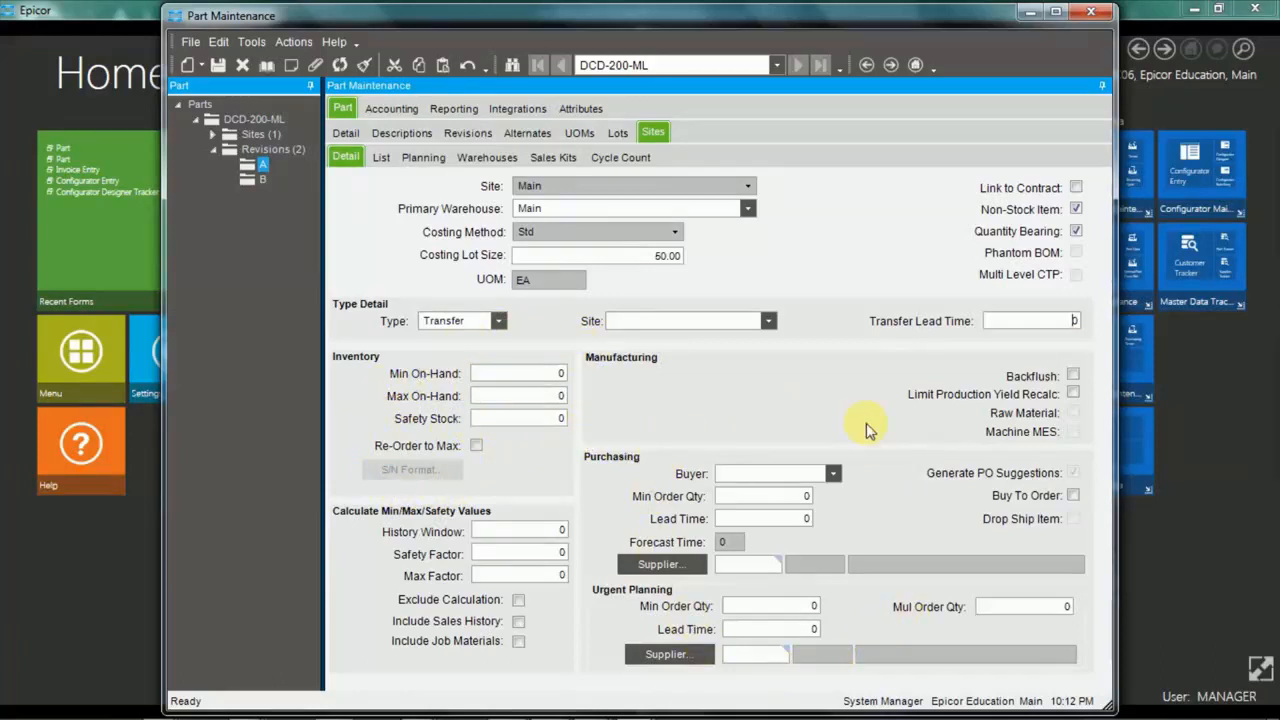
pyautogui.moveTo(860, 428)
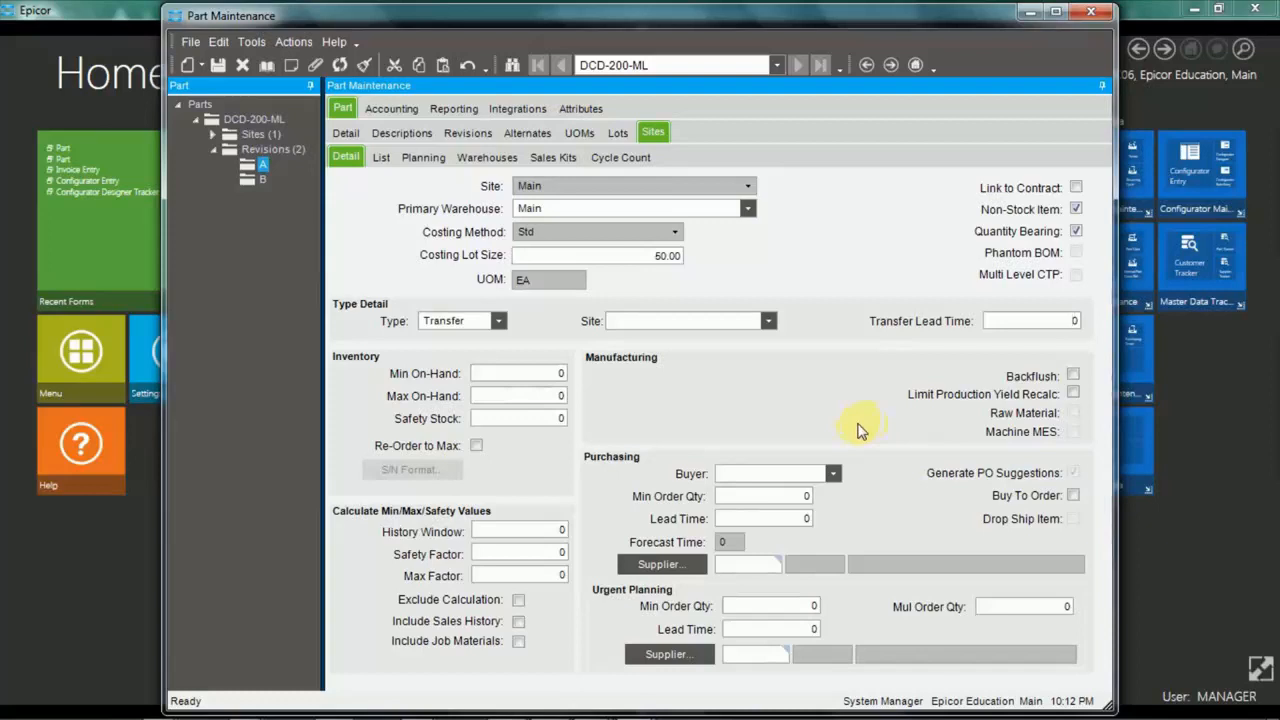
pyautogui.moveTo(424, 156)
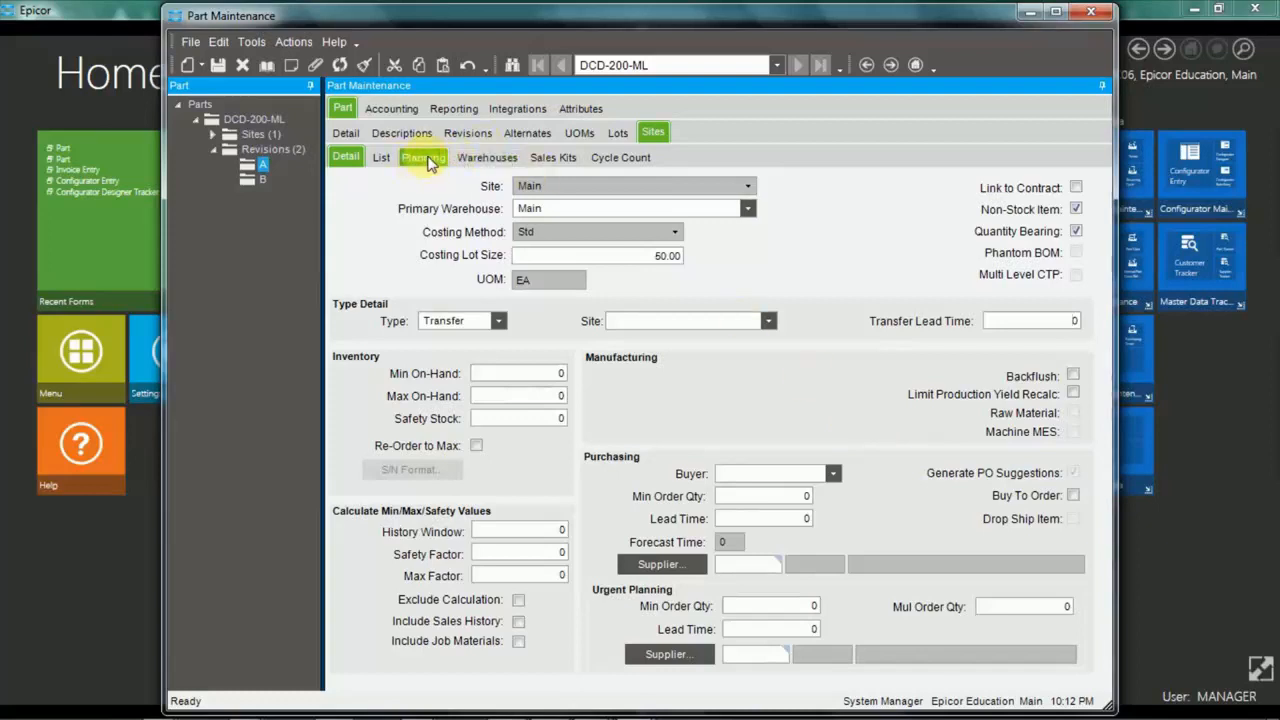
# Show the Main site's MRP planning, lot sizing and lead time settings.
pyautogui.click(424, 156)
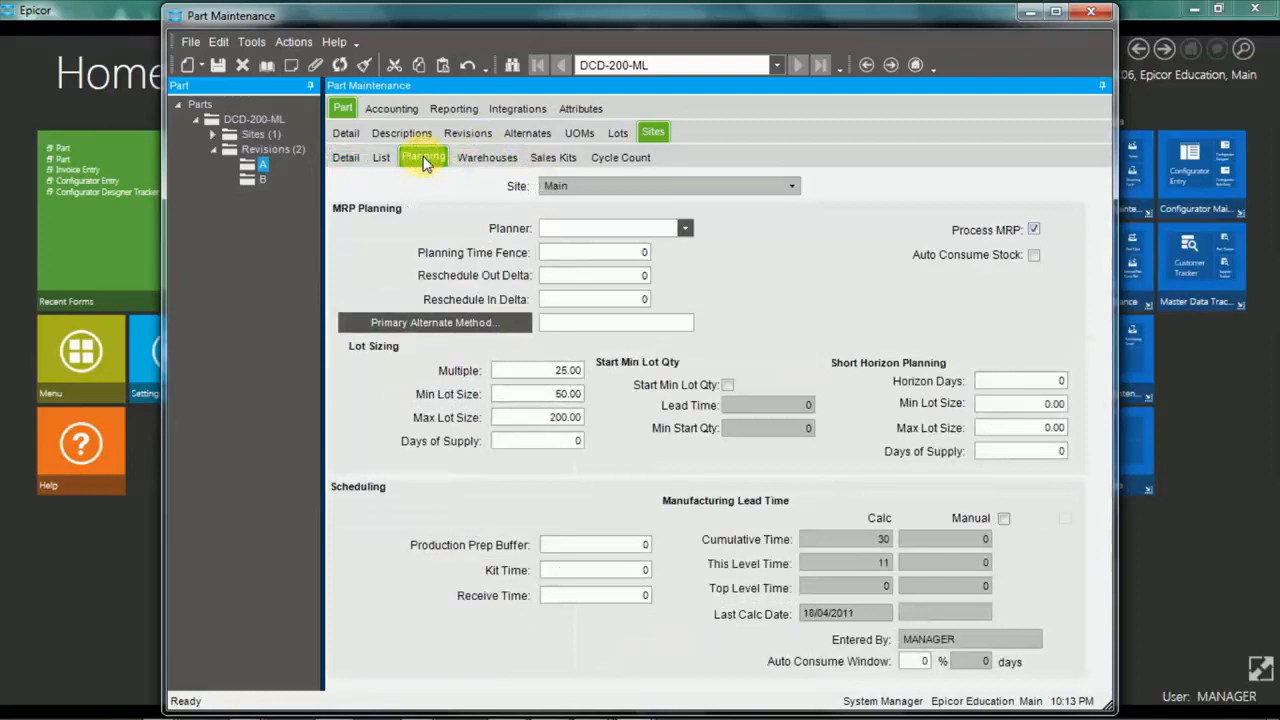
pyautogui.moveTo(488, 156)
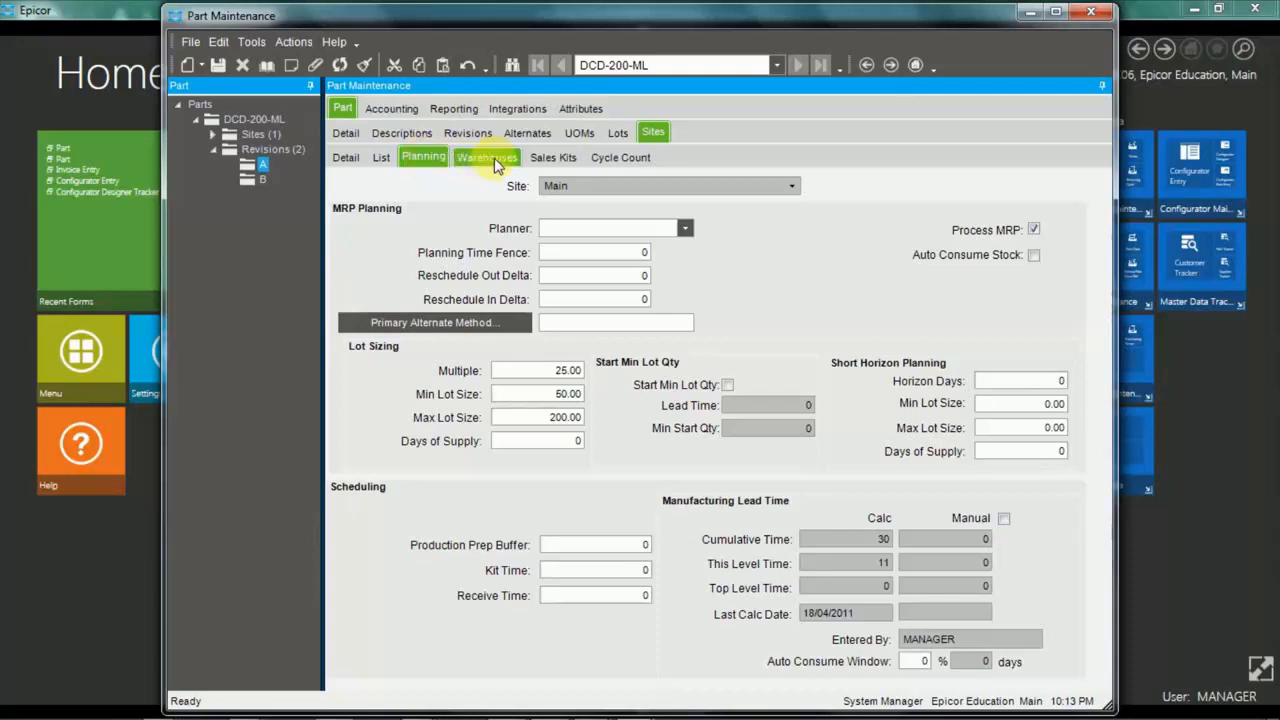
pyautogui.moveTo(488, 164)
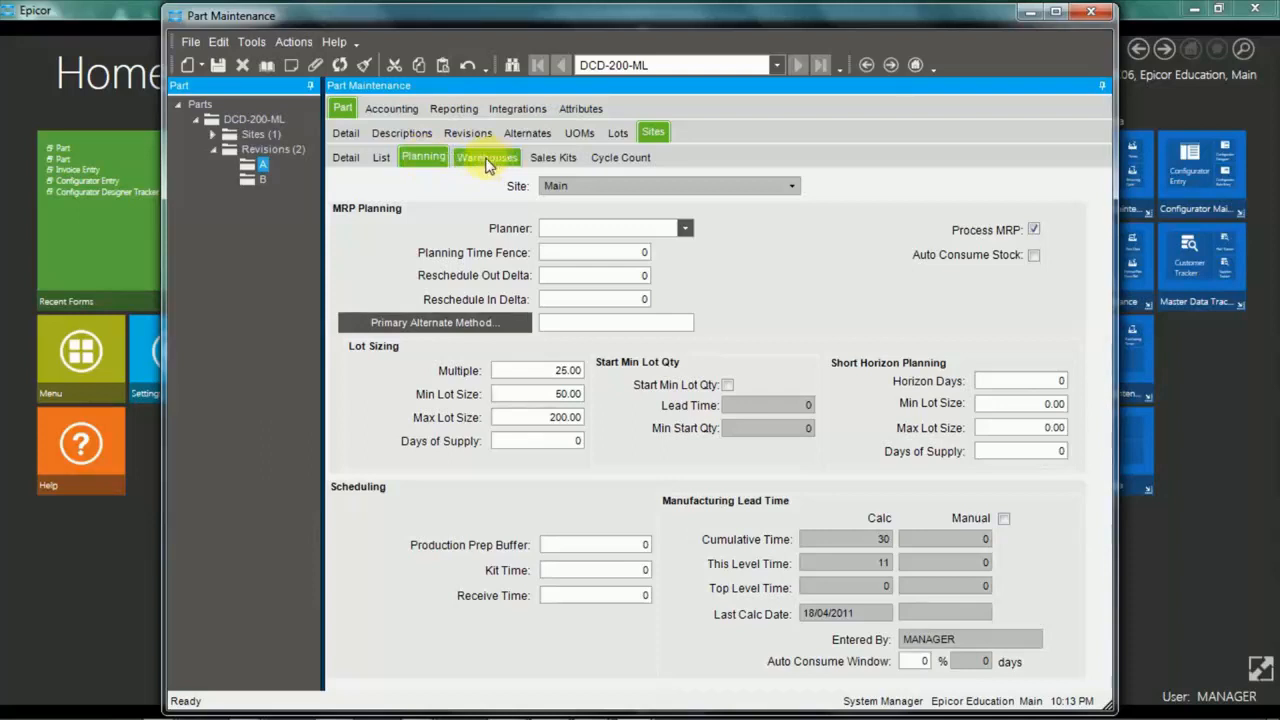
# Review the warehouse detail, primary bin 01-01-01 and bin replenishment info, then the warehouse cycle count settings.
pyautogui.click(488, 156)
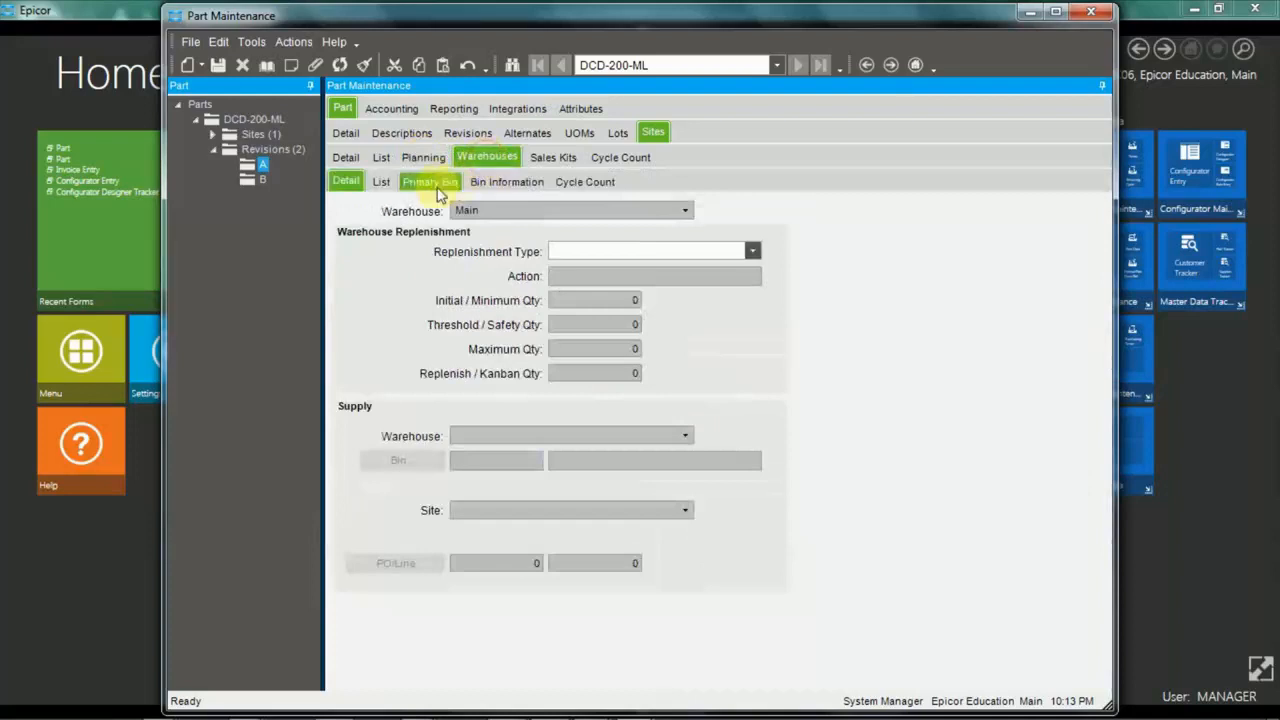
pyautogui.moveTo(370, 214)
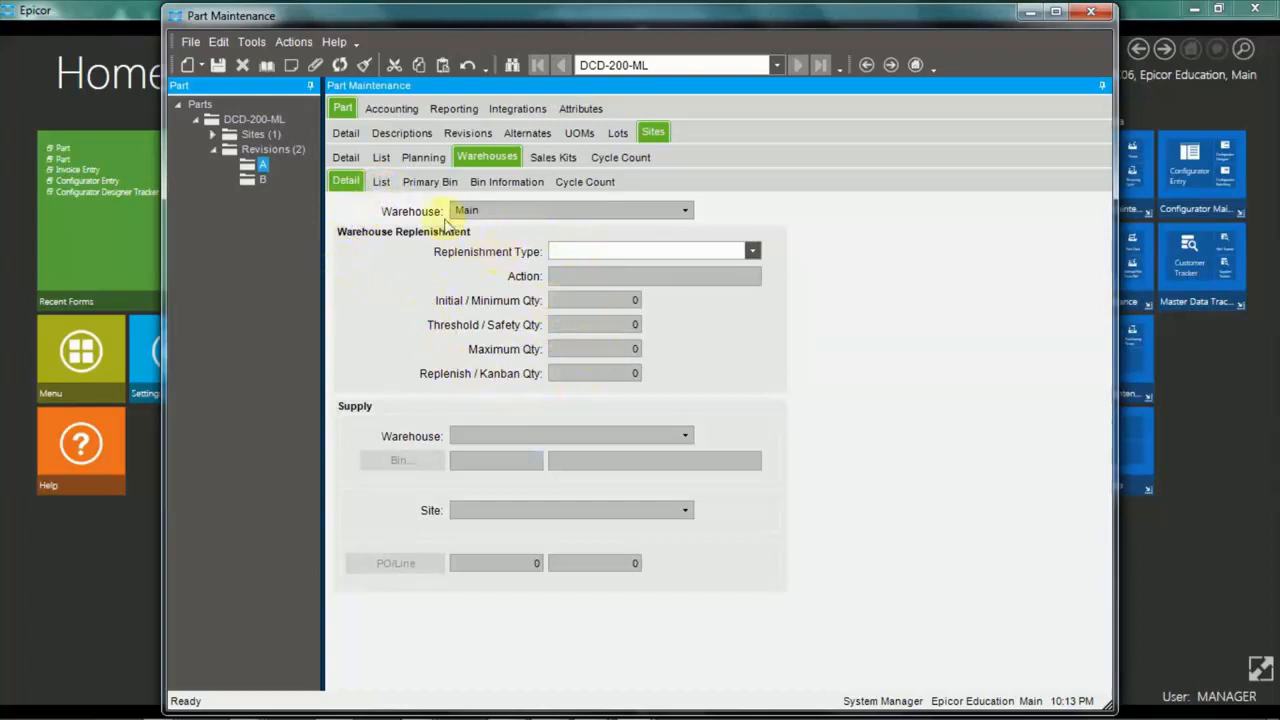
pyautogui.click(428, 180)
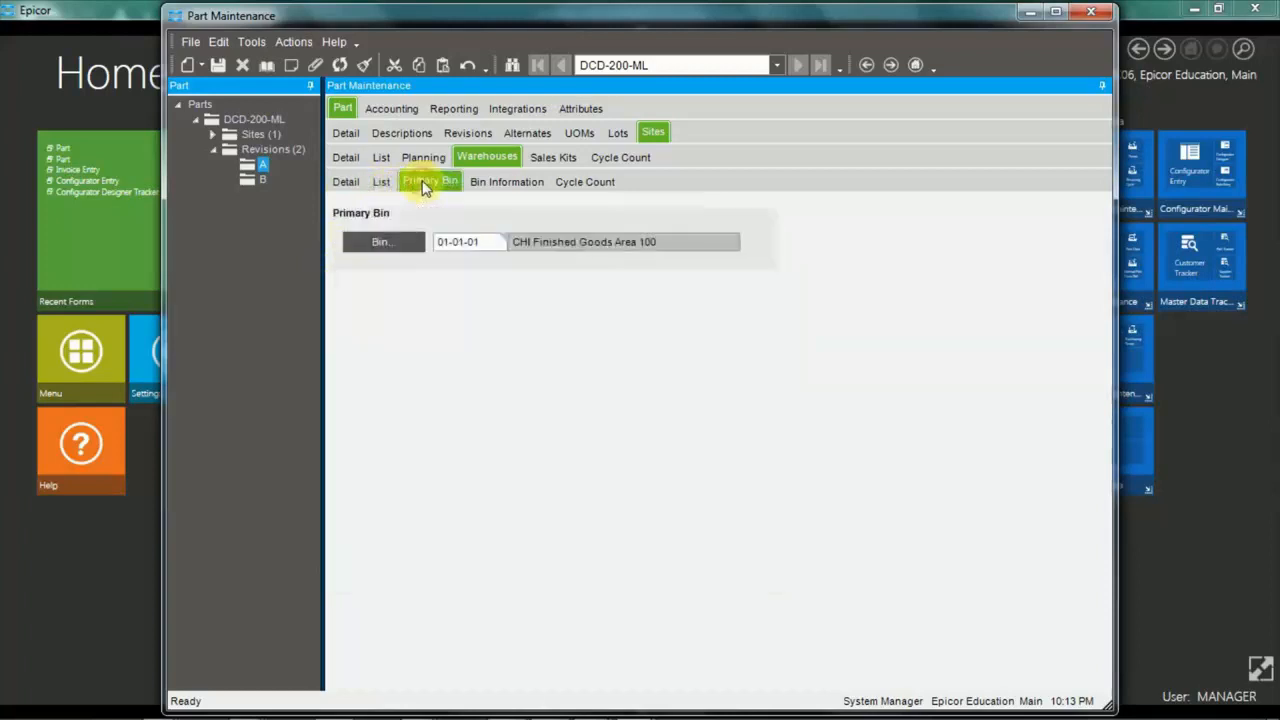
pyautogui.click(506, 180)
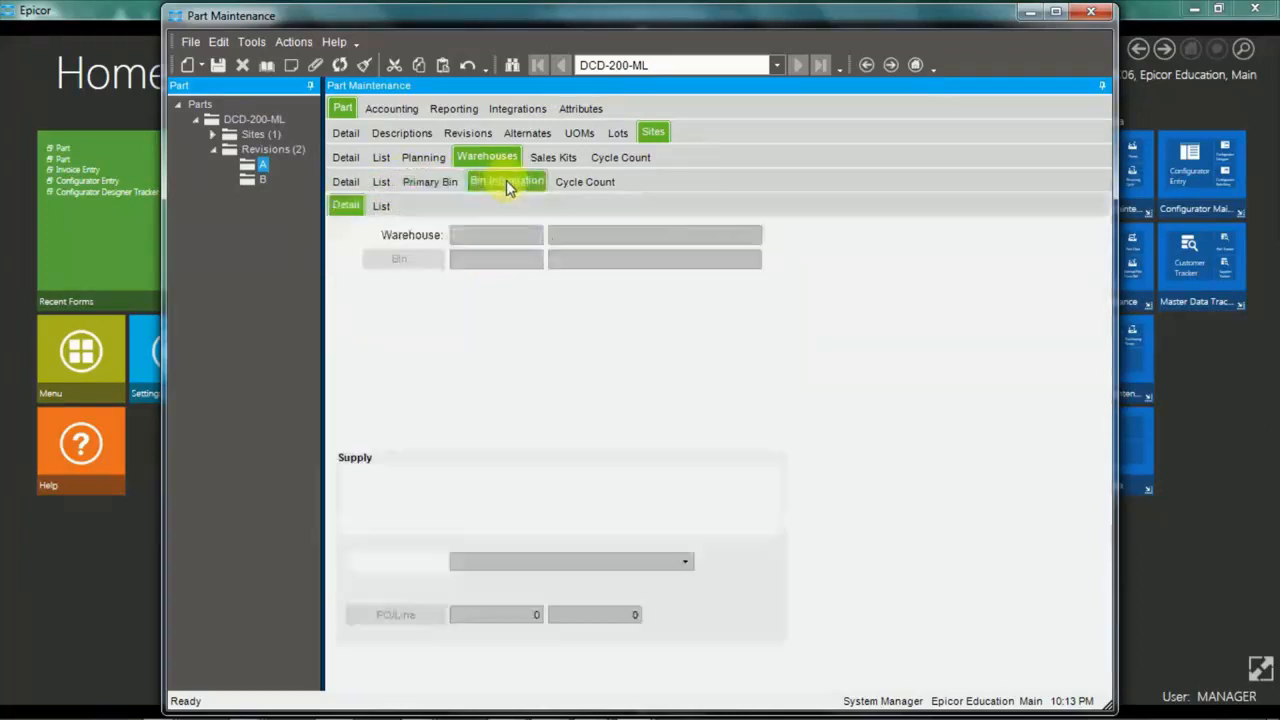
pyautogui.click(506, 180)
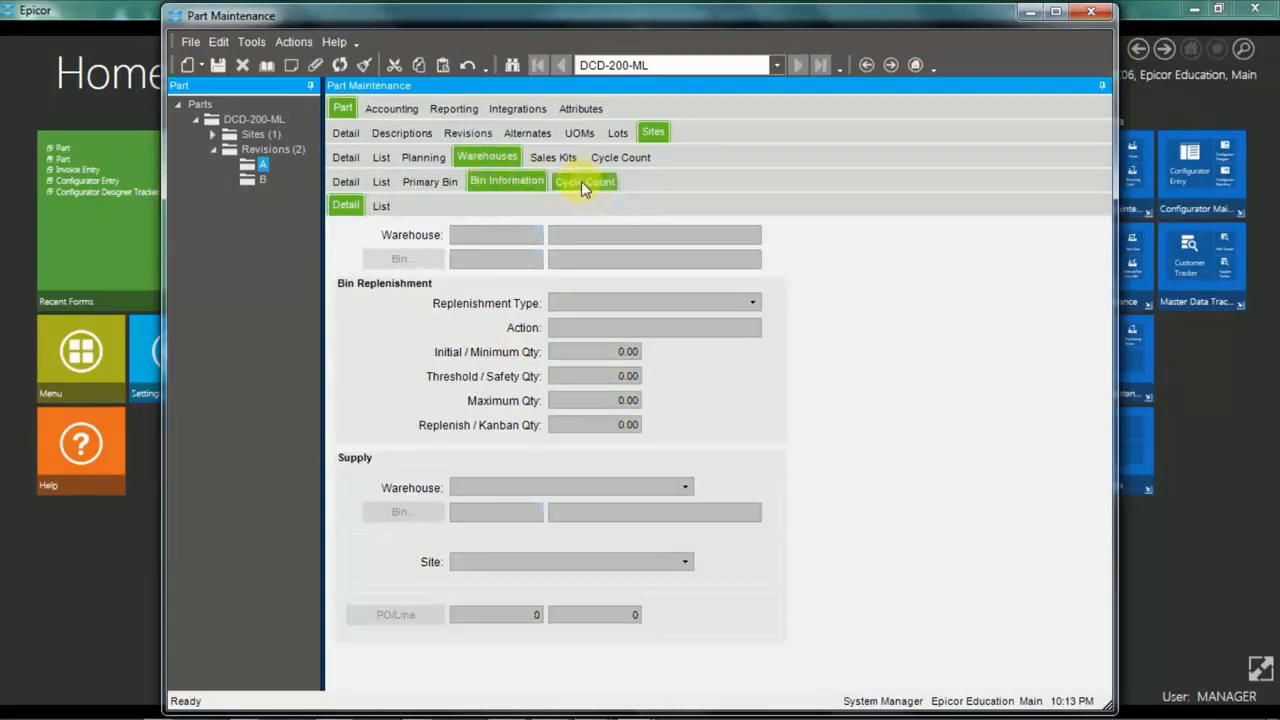
pyautogui.click(584, 180)
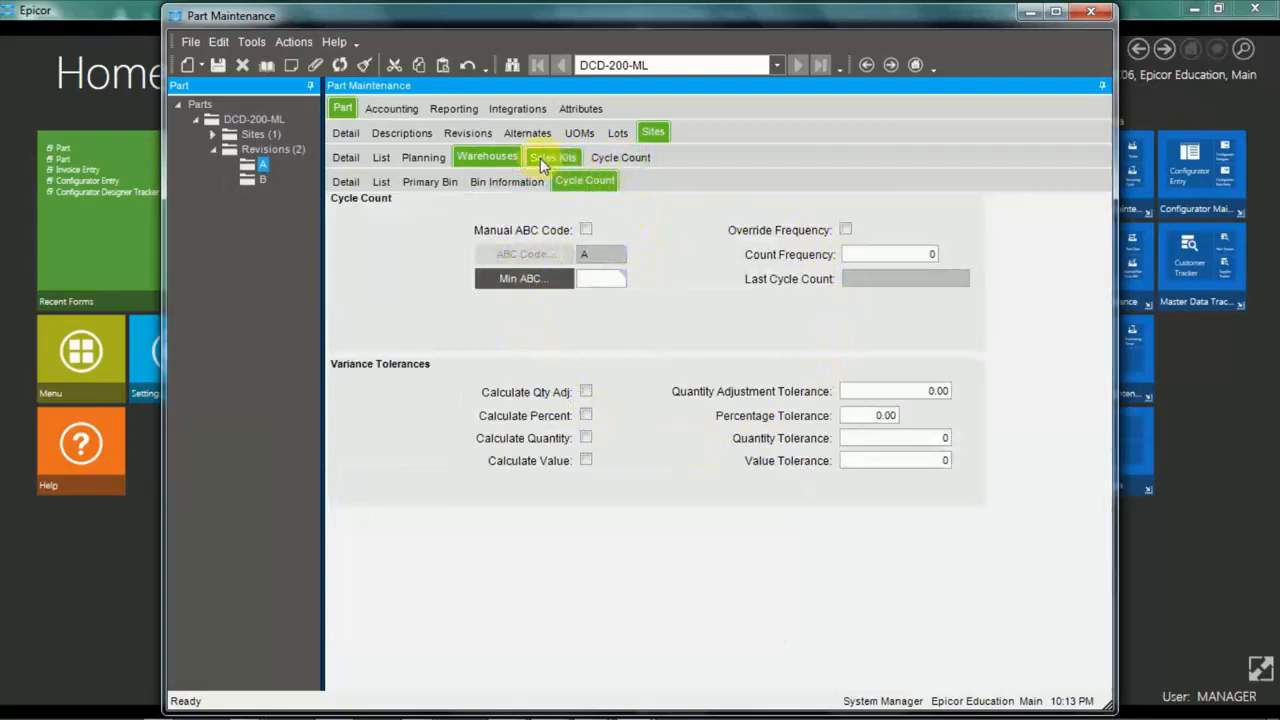
# Review the sales kit parameters with Parent Pricing, then show the site's cycle count tolerances.
pyautogui.click(552, 156)
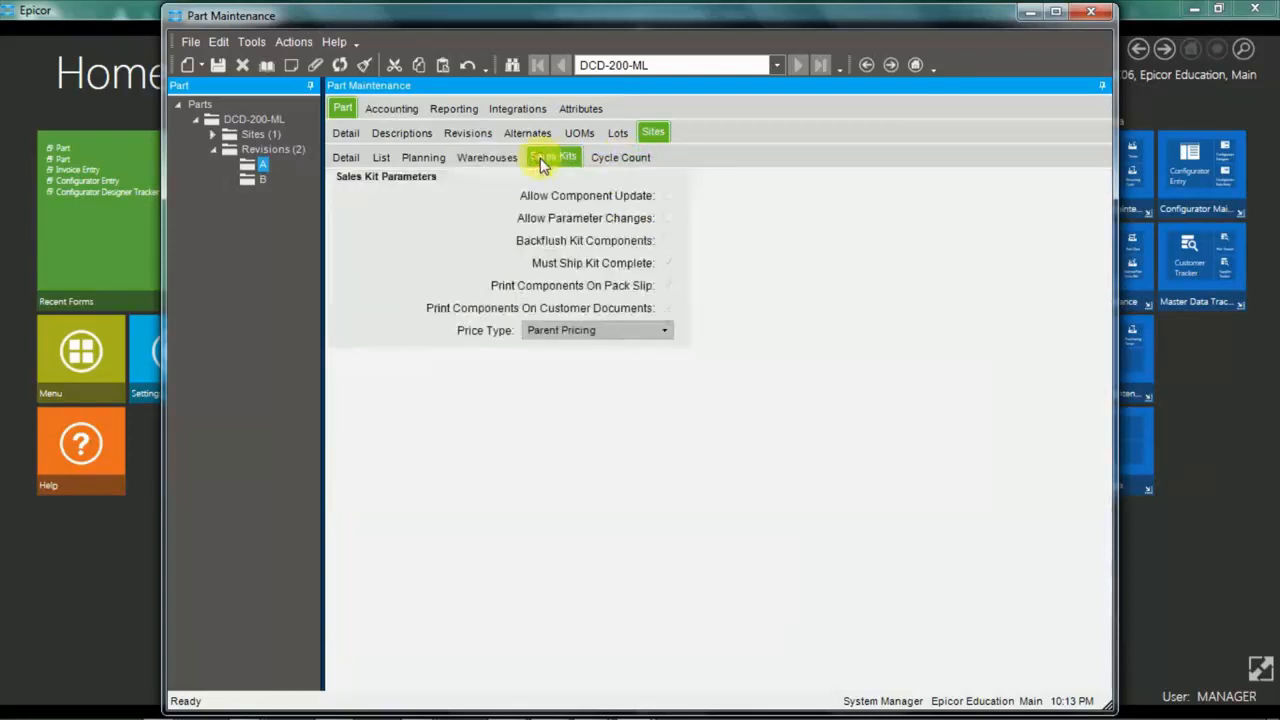
pyautogui.moveTo(420, 196)
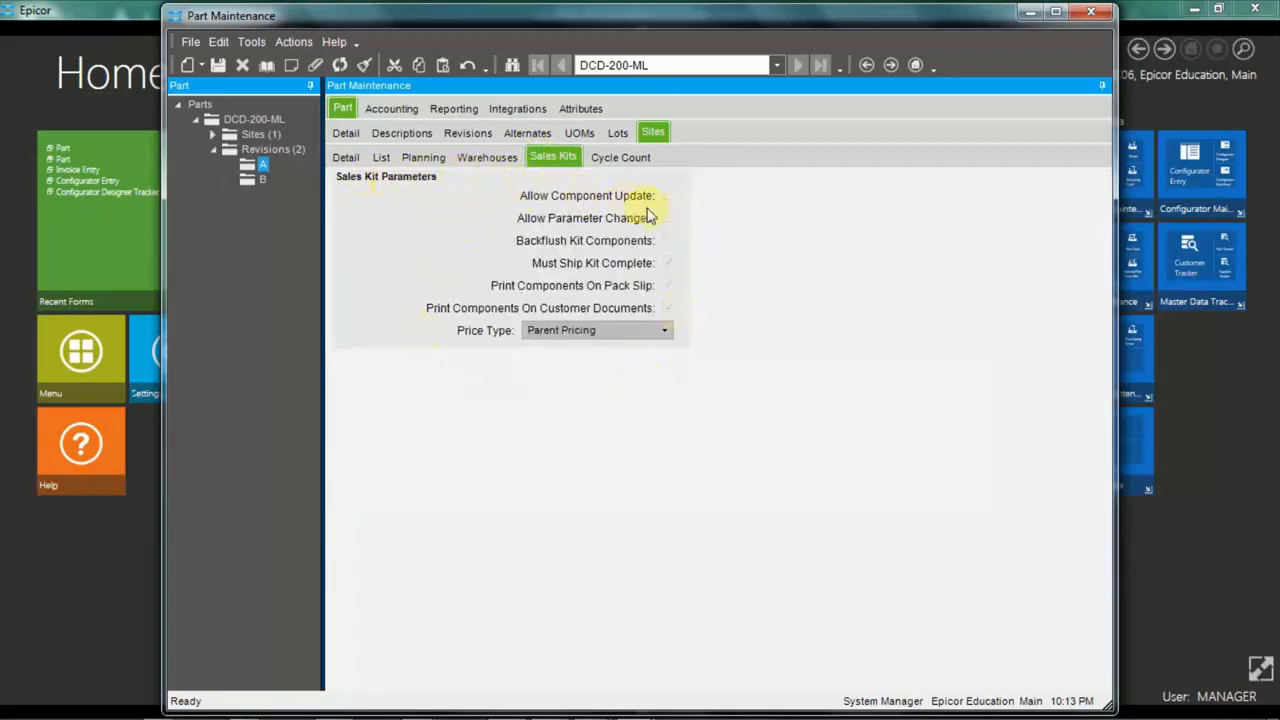
pyautogui.moveTo(688, 206)
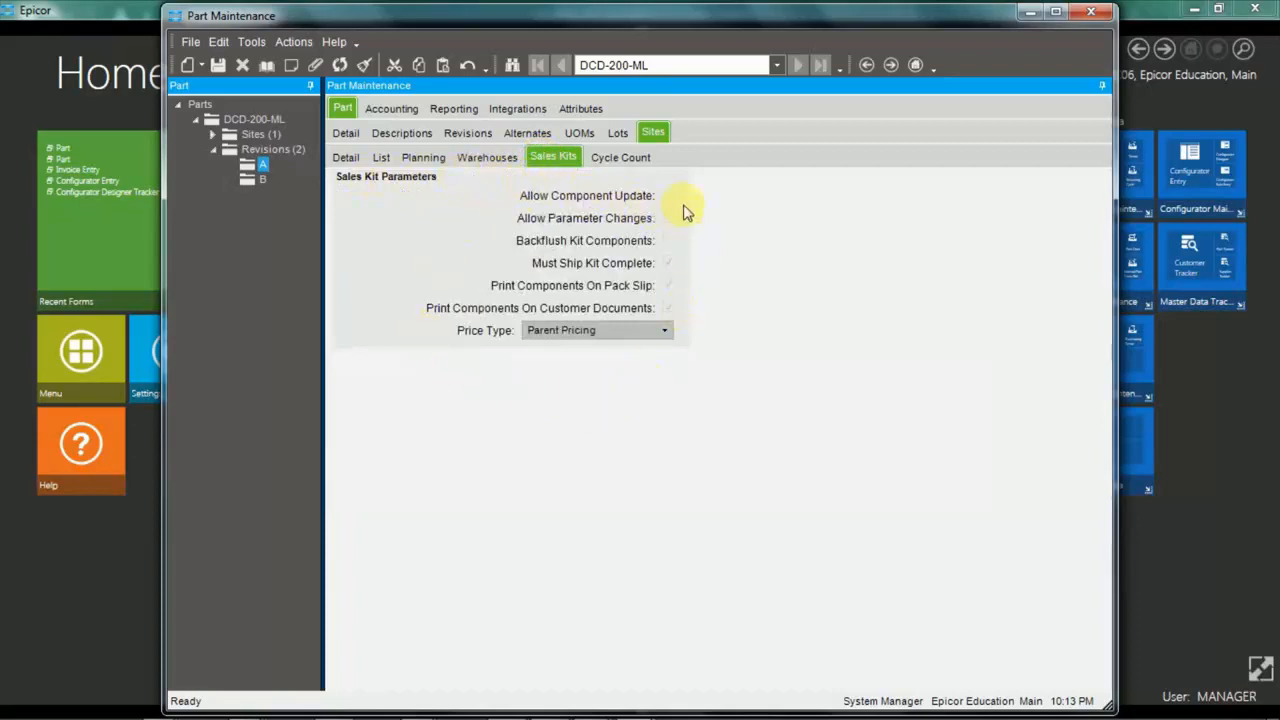
pyautogui.click(620, 156)
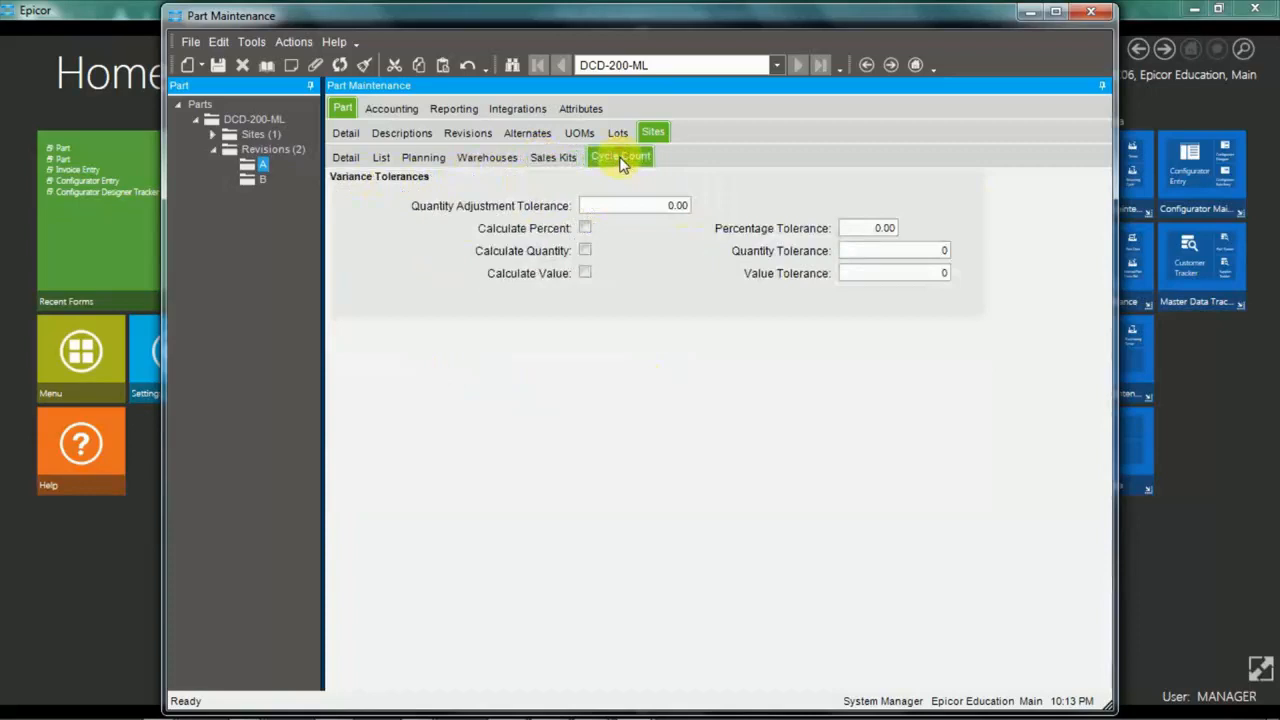